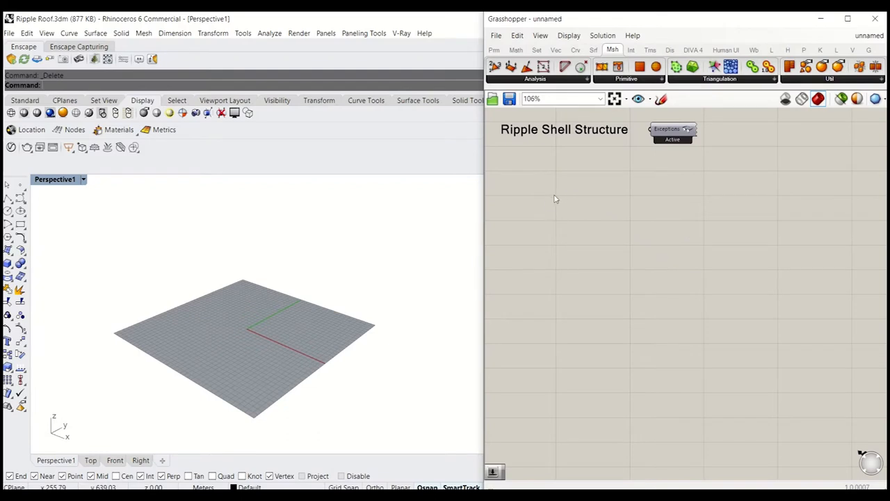
pyautogui.moveTo(540, 263)
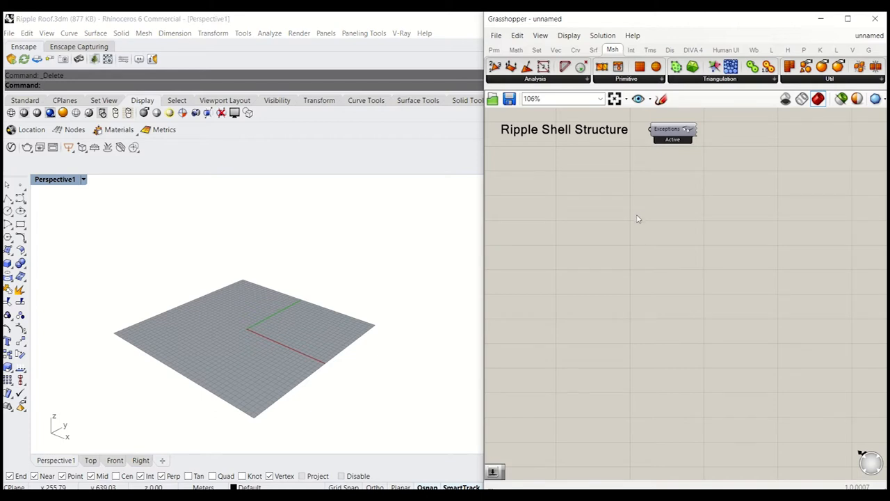
pyautogui.moveTo(309, 264)
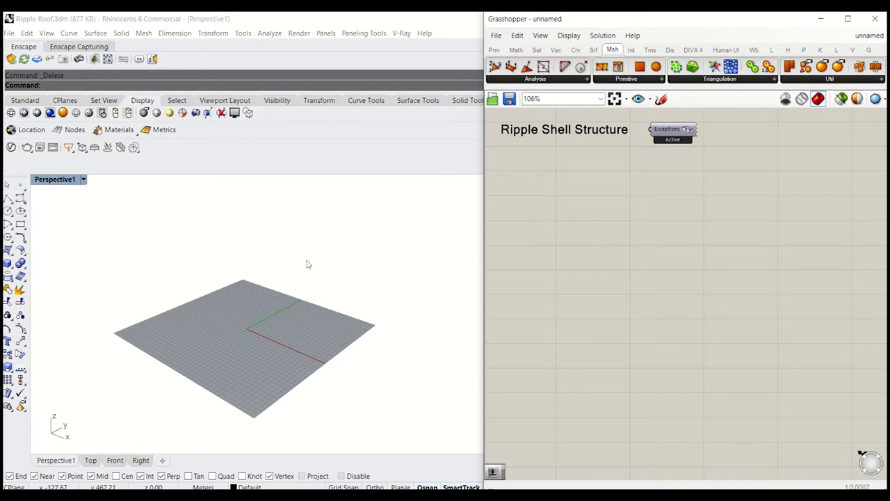
# Move the arching profile curves above the flat plane with the gumball and select them for lofting.
pyautogui.moveTo(306, 264); pyautogui.dragTo(272, 325)
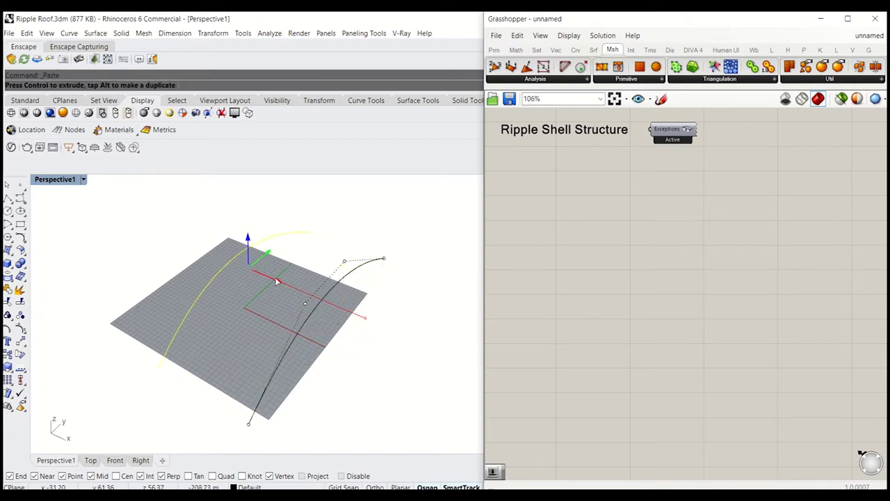
pyautogui.moveTo(264, 273); pyautogui.dragTo(257, 273)
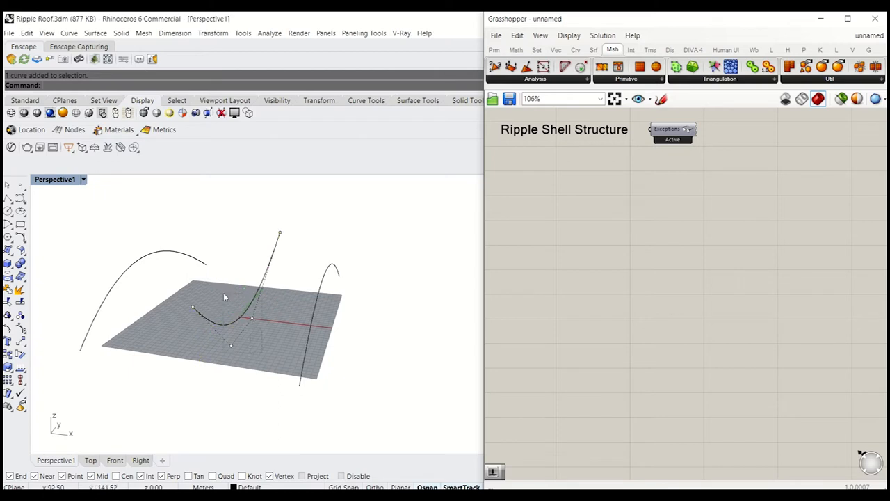
pyautogui.click(247, 295)
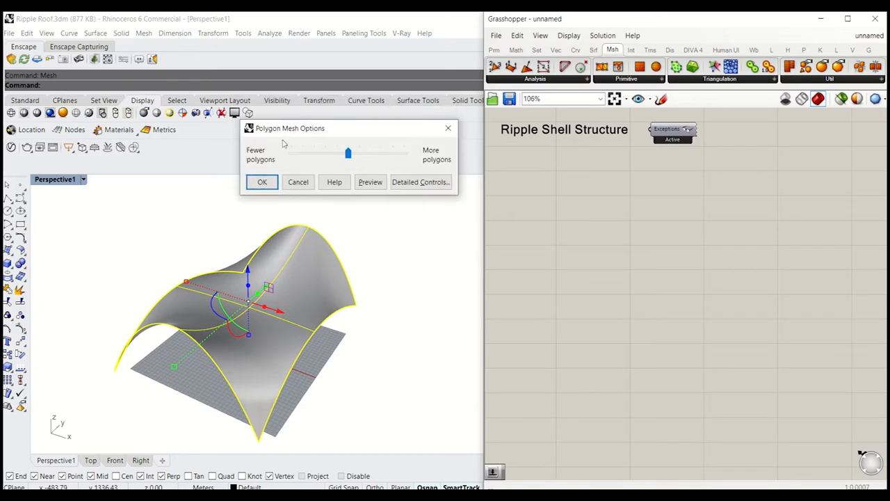
# In Polygon Mesh Options, preview densities and accept a medium polygon density to mesh the lofted shell.
pyautogui.moveTo(348, 153); pyautogui.dragTo(291, 153)
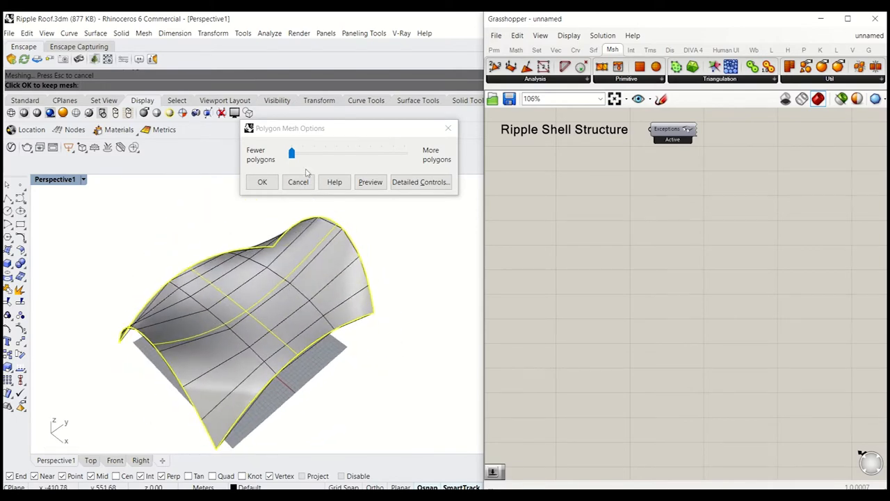
pyautogui.moveTo(293, 153); pyautogui.dragTo(312, 153)
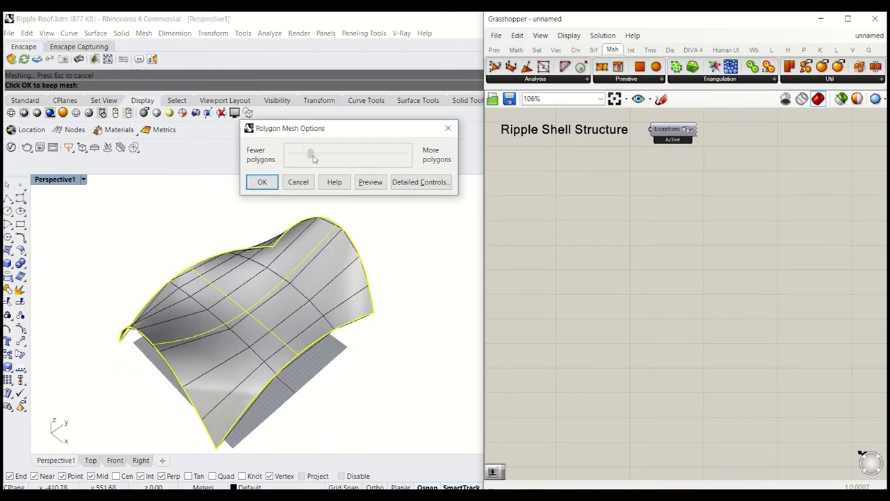
pyautogui.moveTo(312, 153); pyautogui.dragTo(396, 152)
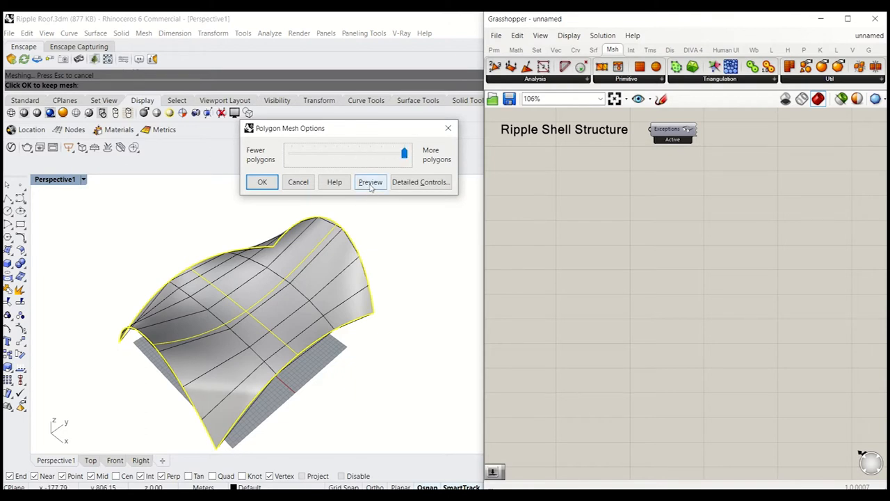
pyautogui.click(370, 181)
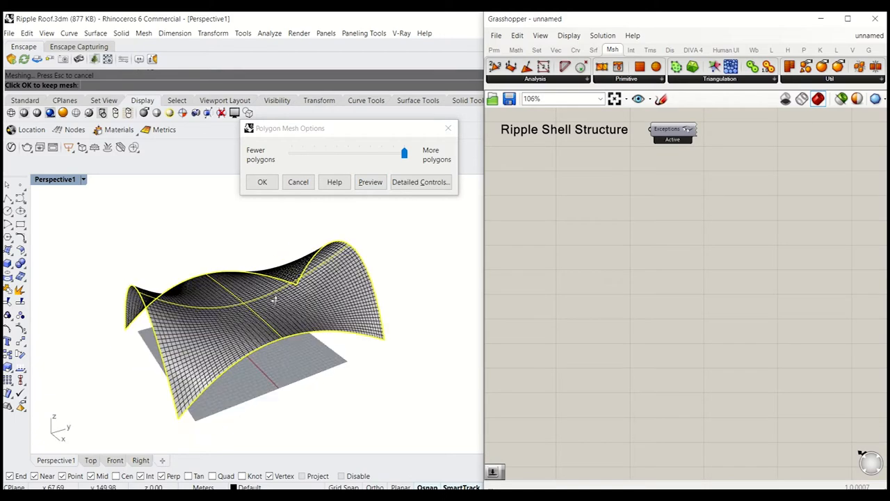
pyautogui.moveTo(404, 152); pyautogui.dragTo(341, 152)
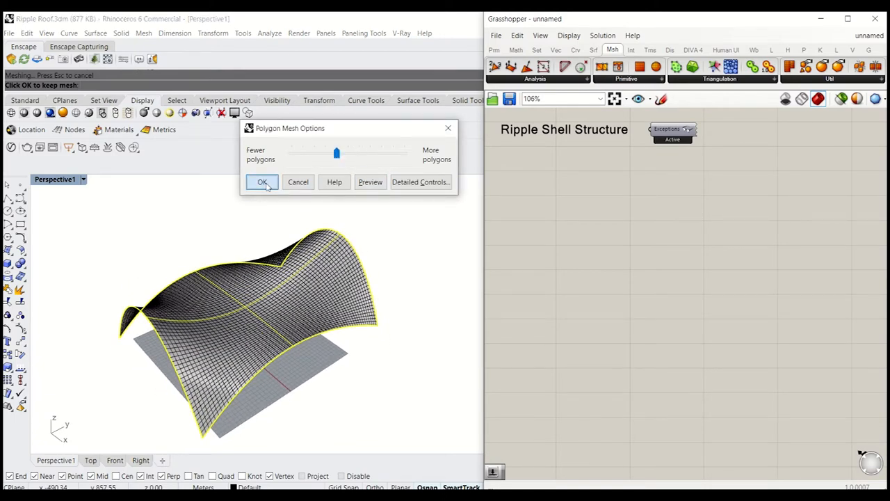
pyautogui.click(262, 181)
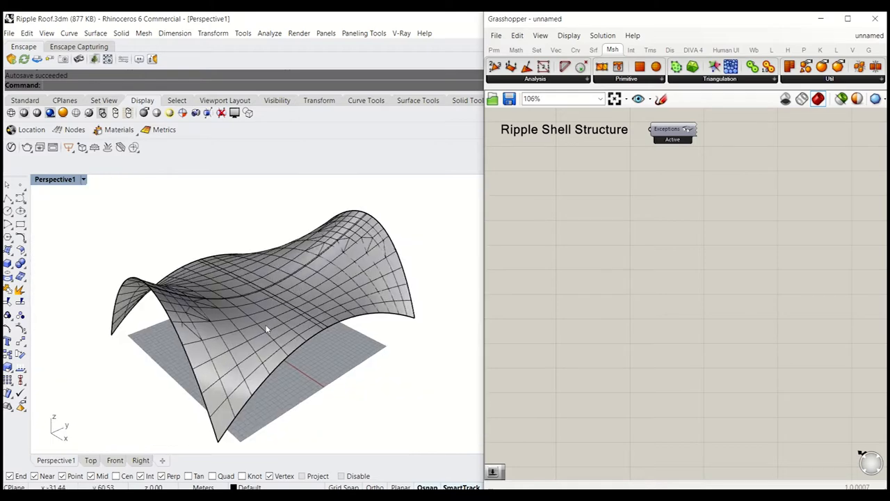
pyautogui.moveTo(278, 329)
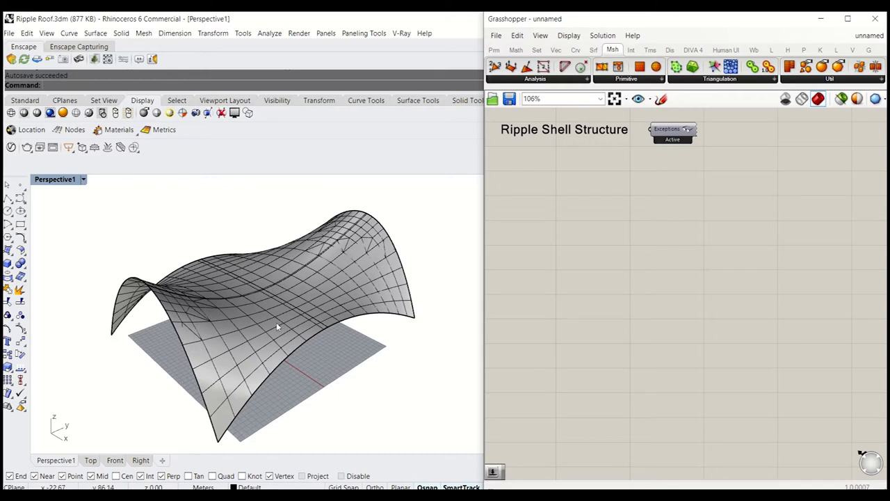
pyautogui.moveTo(265, 321)
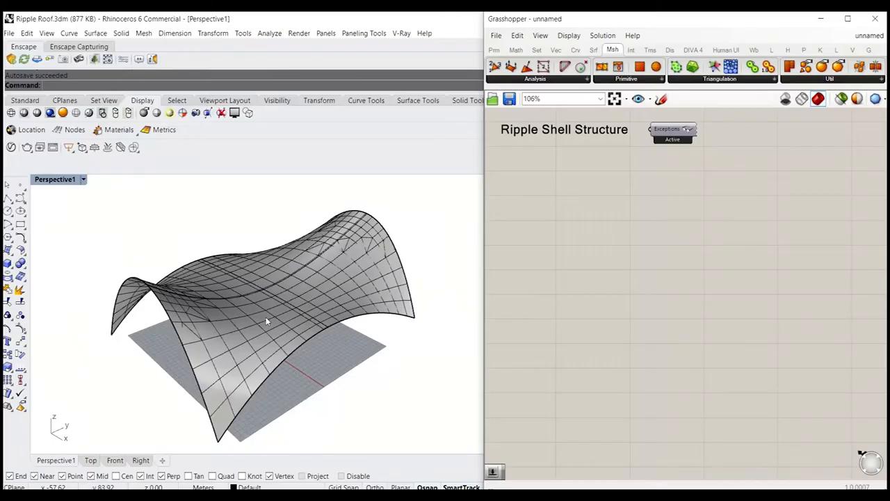
pyautogui.moveTo(294, 321)
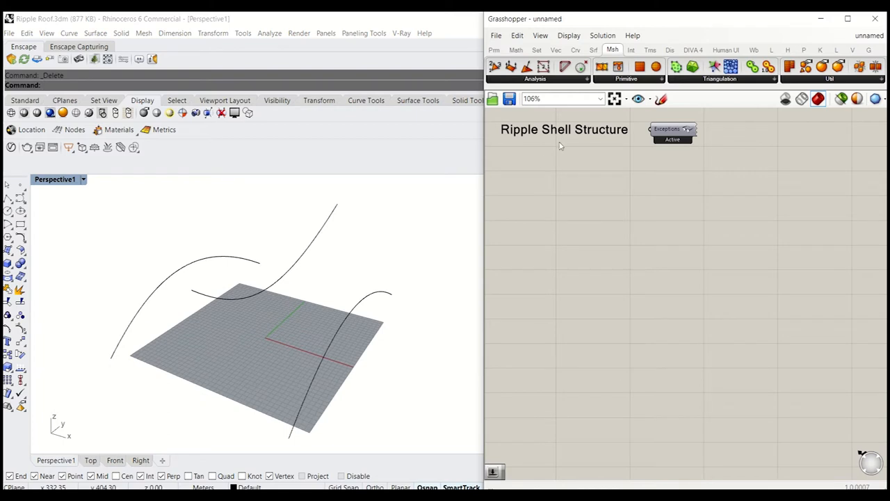
pyautogui.moveTo(576, 212)
pyautogui.write('m')
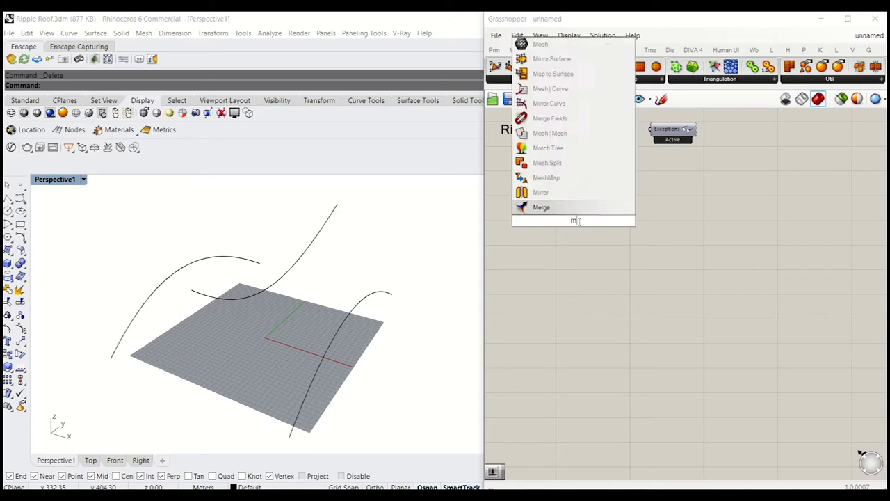
# Place a Mesh Plane component and locate it under the Mesh > Primitive panel.
pyautogui.write('esh')
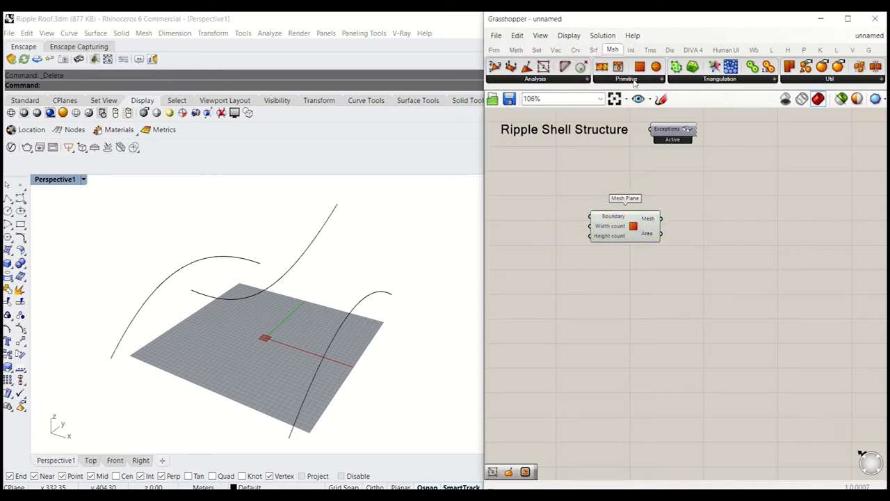
pyautogui.click(618, 67)
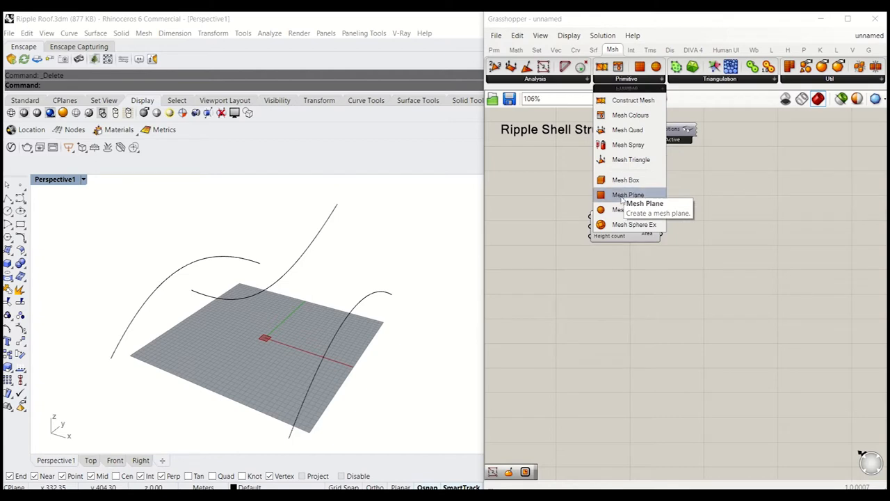
pyautogui.click(629, 195)
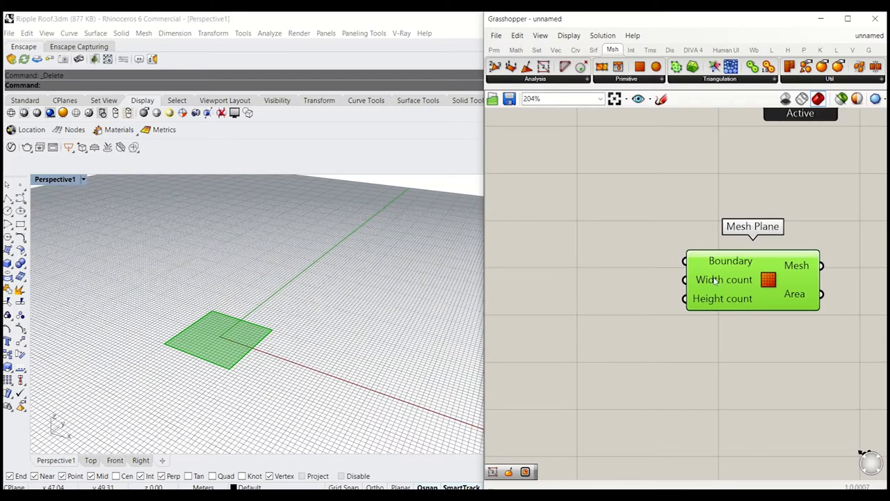
pyautogui.moveTo(715, 258)
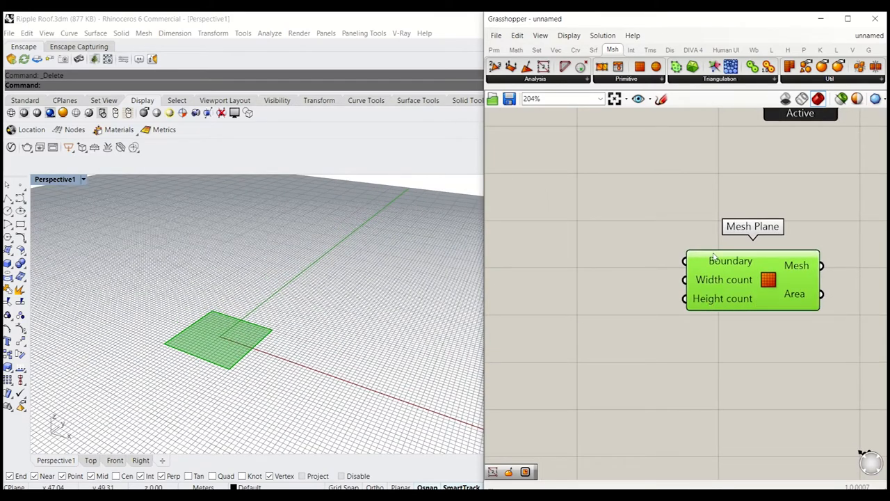
pyautogui.moveTo(730, 261)
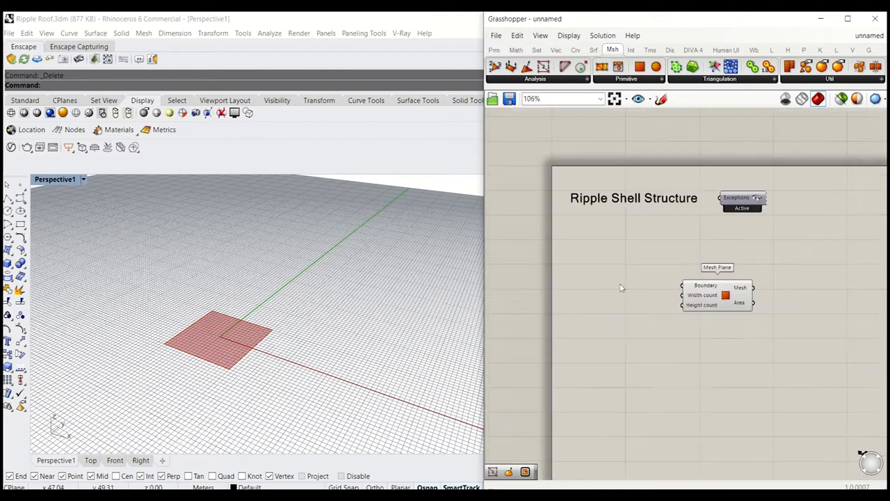
# Add Rectangle and Construct Domain so a slider at 100 drives the rectangle's X and Y size.
pyautogui.write('rect')
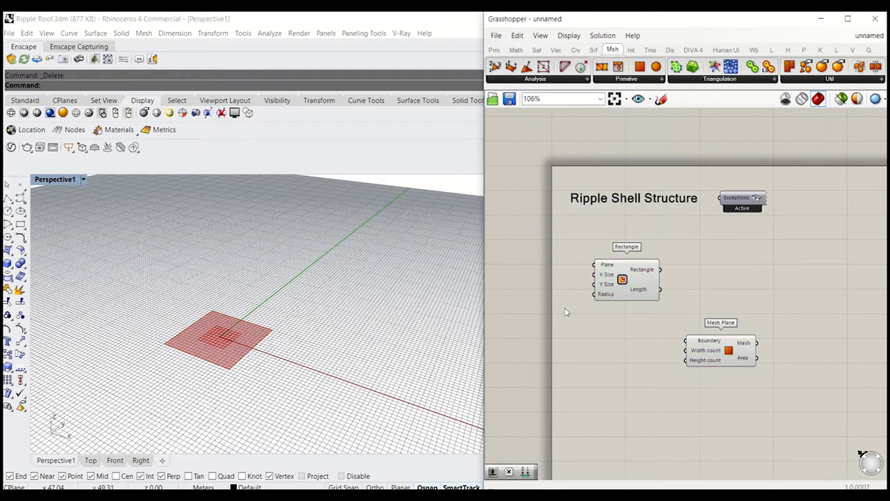
pyautogui.write('domain')
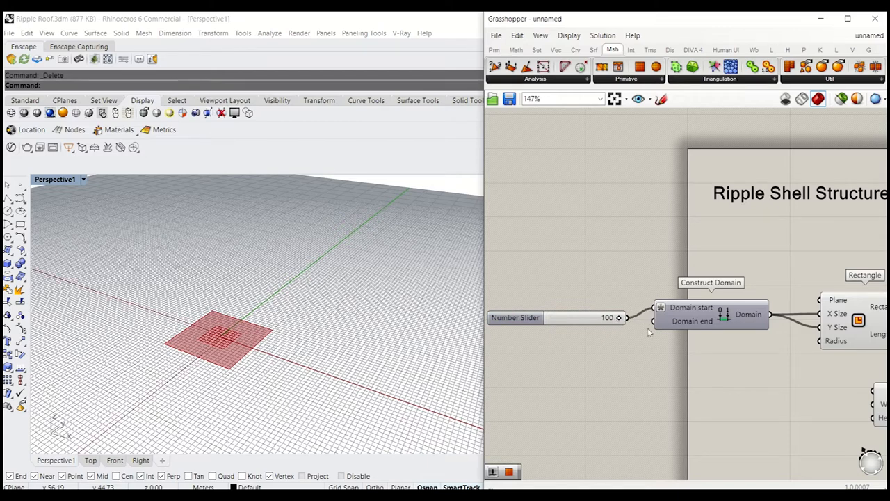
pyautogui.moveTo(753, 315)
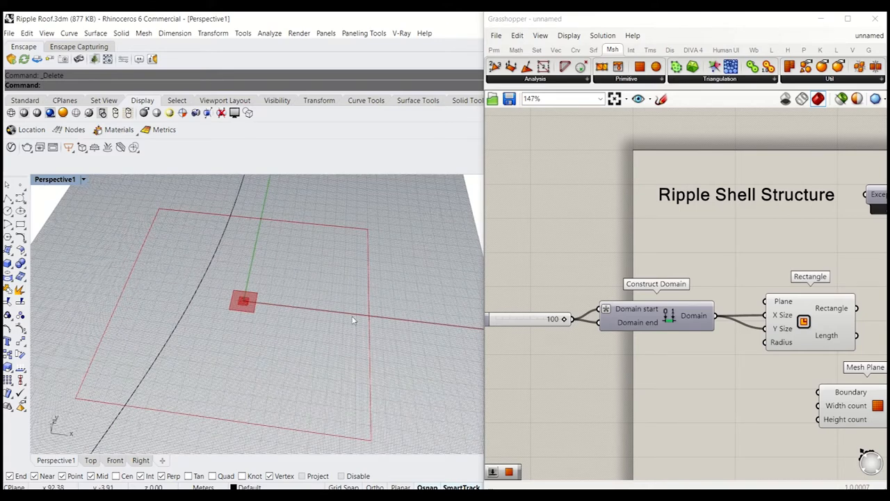
pyautogui.moveTo(259, 320)
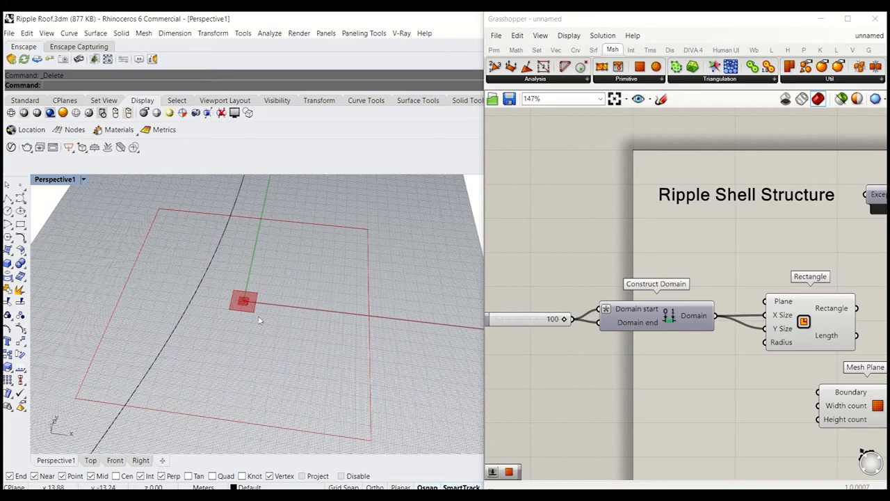
# Wire the 100 slider into Mesh Plane's width and height counts, testing a lower count of 59.
pyautogui.scroll(-3)
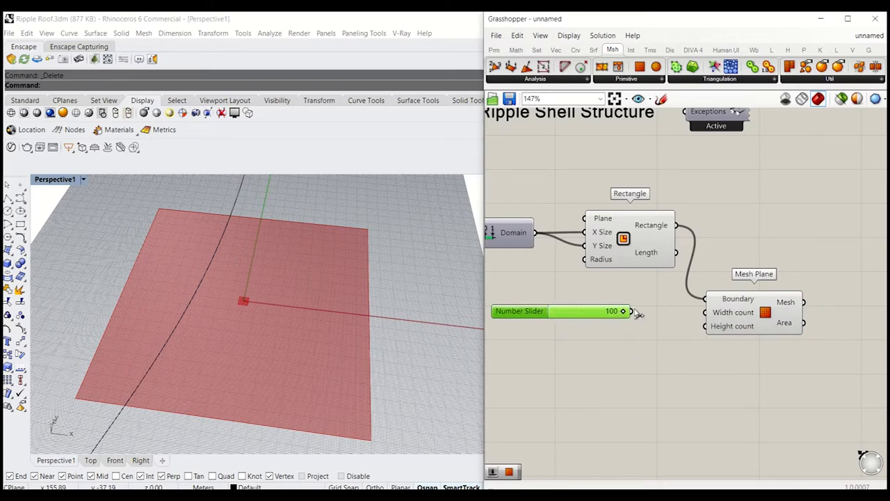
pyautogui.moveTo(625, 312); pyautogui.dragTo(702, 326)
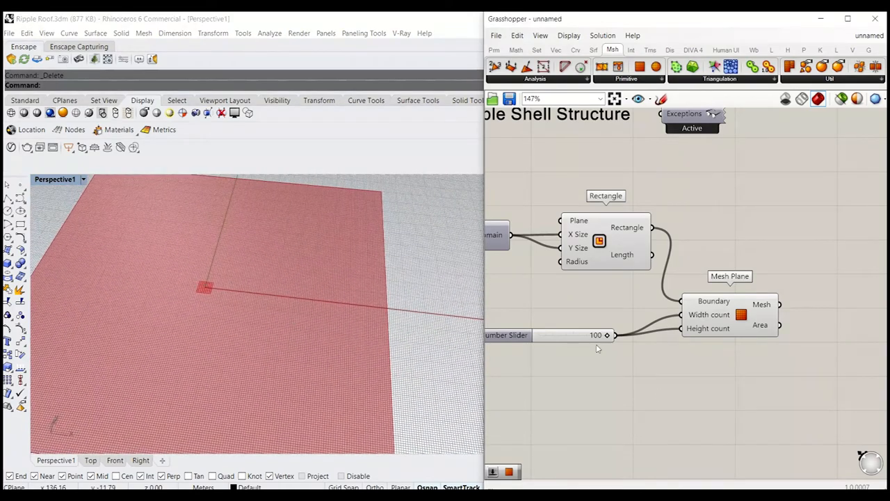
pyautogui.moveTo(605, 334); pyautogui.dragTo(570, 334)
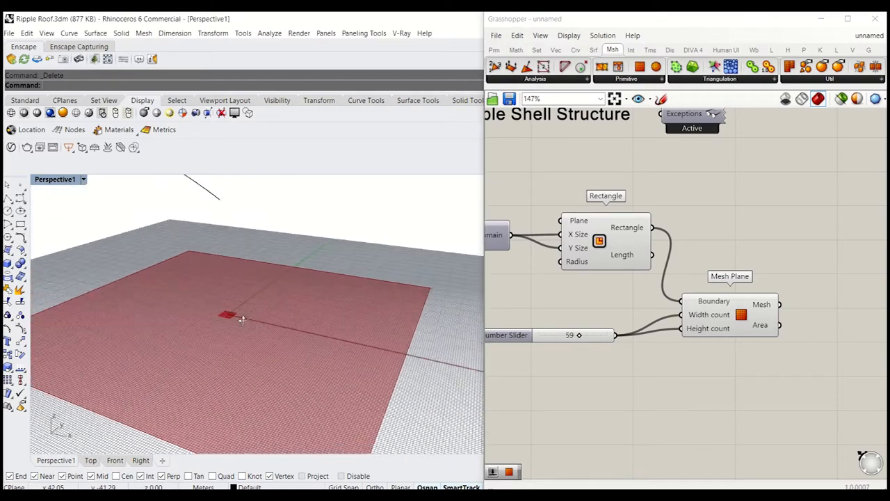
pyautogui.moveTo(570, 334); pyautogui.dragTo(607, 334)
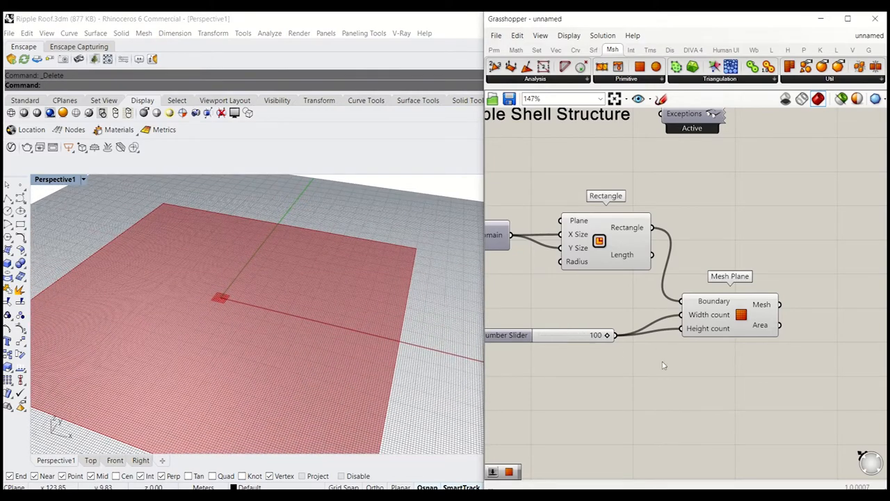
pyautogui.scroll(-3)
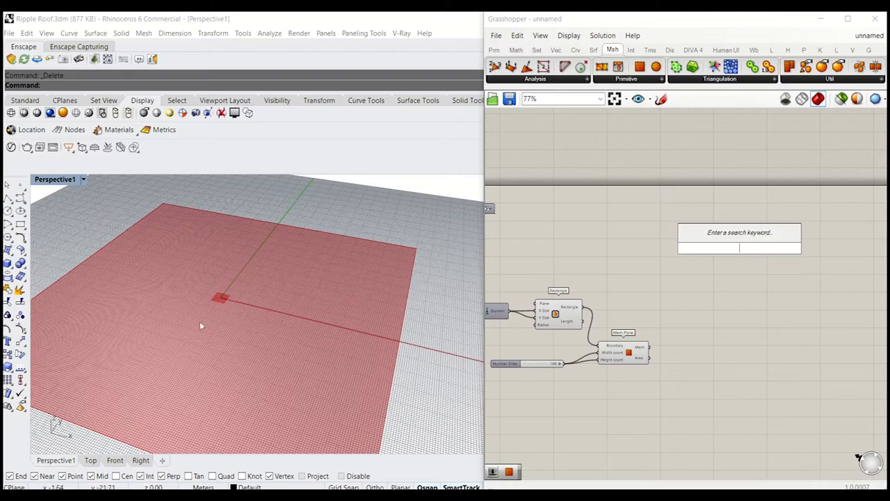
pyautogui.moveTo(205, 281)
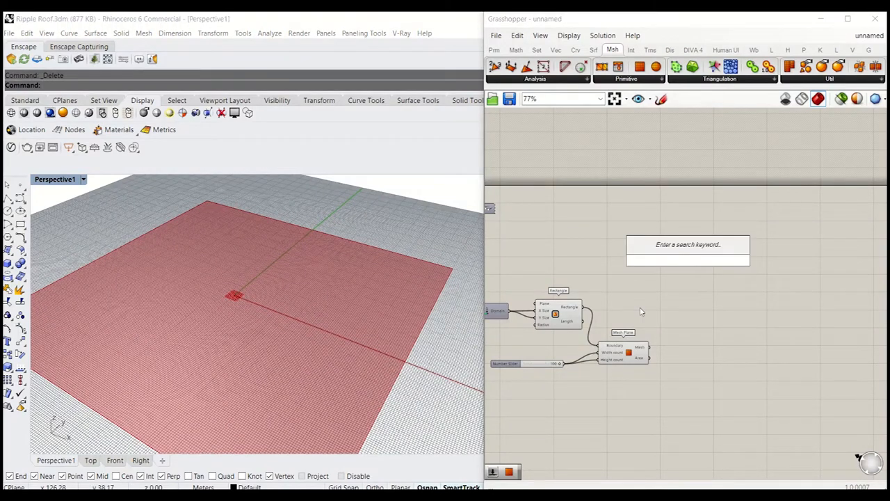
# Add a Graph Mapper and set its graph type to Sinc.
pyautogui.write('graph')
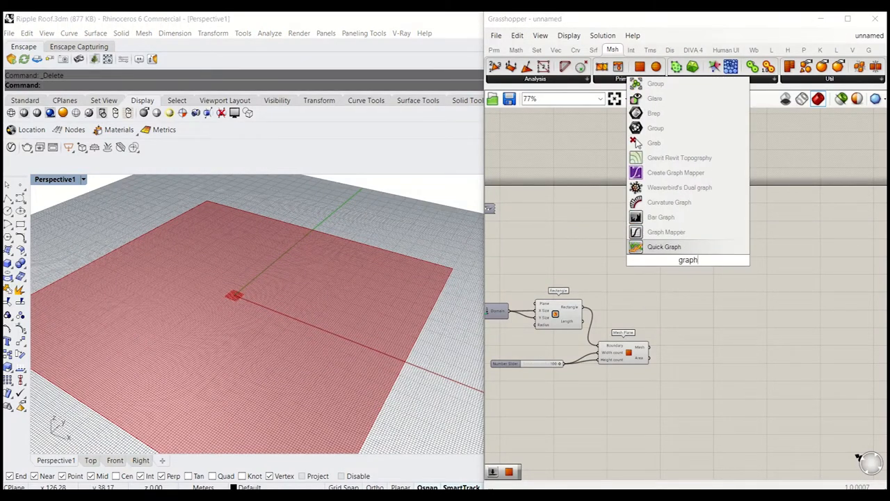
pyautogui.click(665, 231)
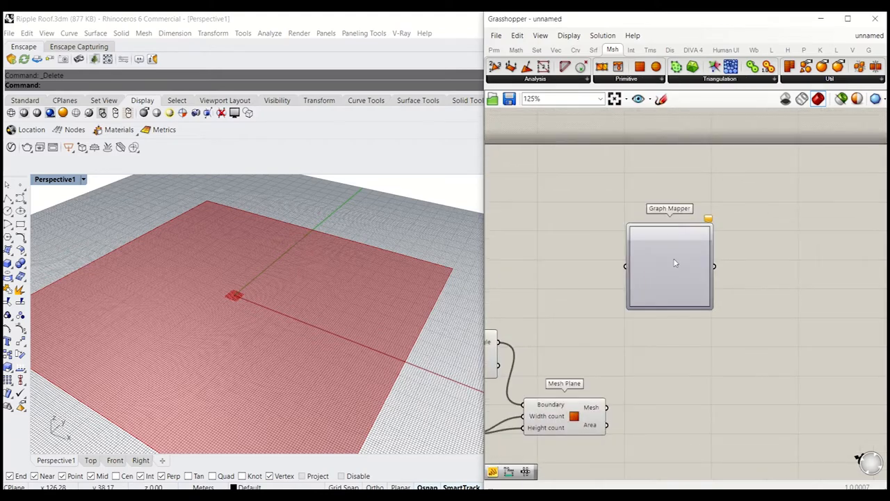
pyautogui.rightClick(669, 265)
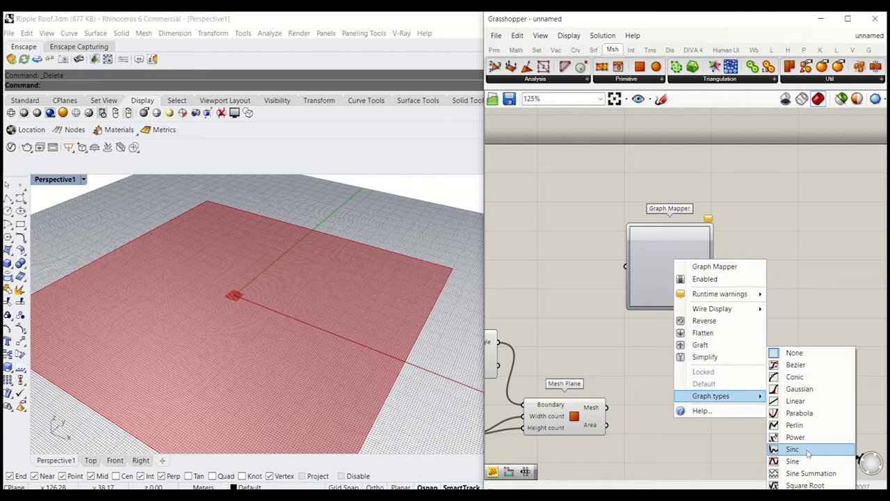
pyautogui.moveTo(804, 451)
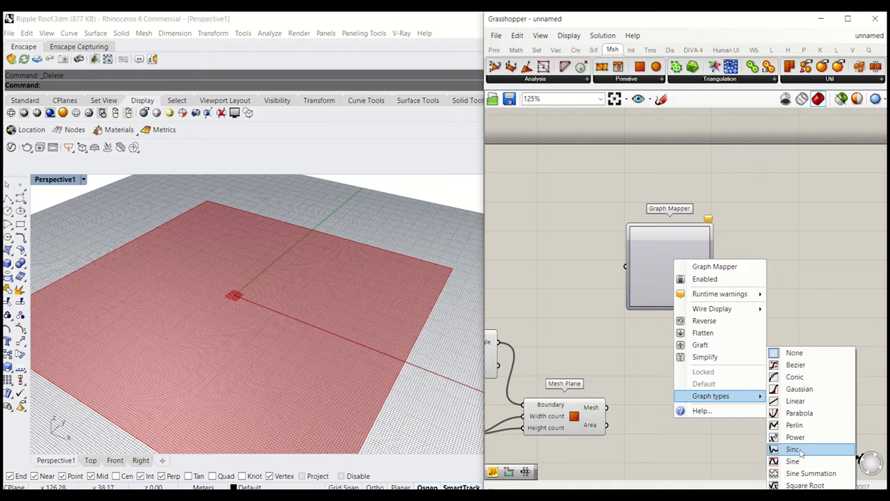
pyautogui.click(793, 448)
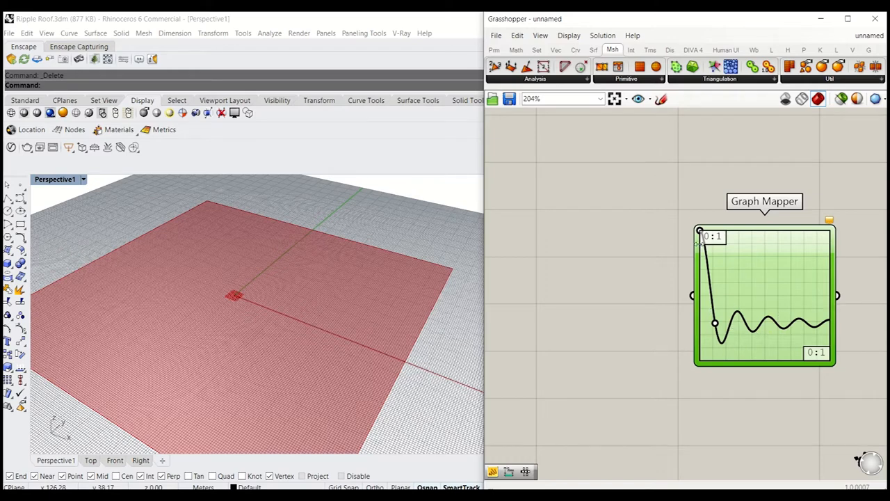
pyautogui.moveTo(364, 306)
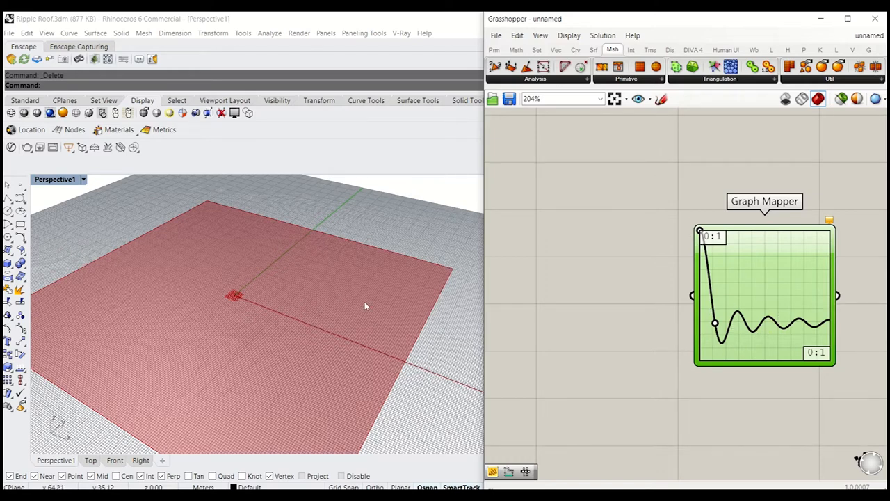
pyautogui.moveTo(715, 323); pyautogui.dragTo(715, 341)
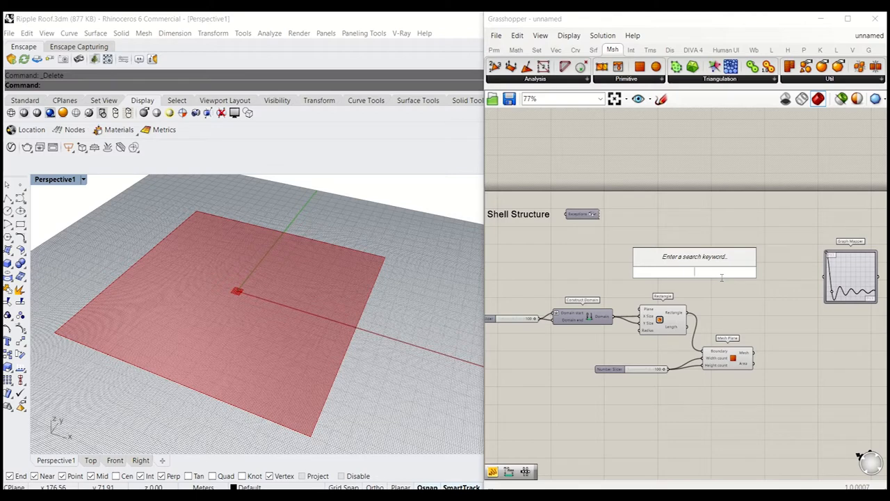
# Add a Populate 2D component scattering points inside the Rectangle region.
pyautogui.write('ge')
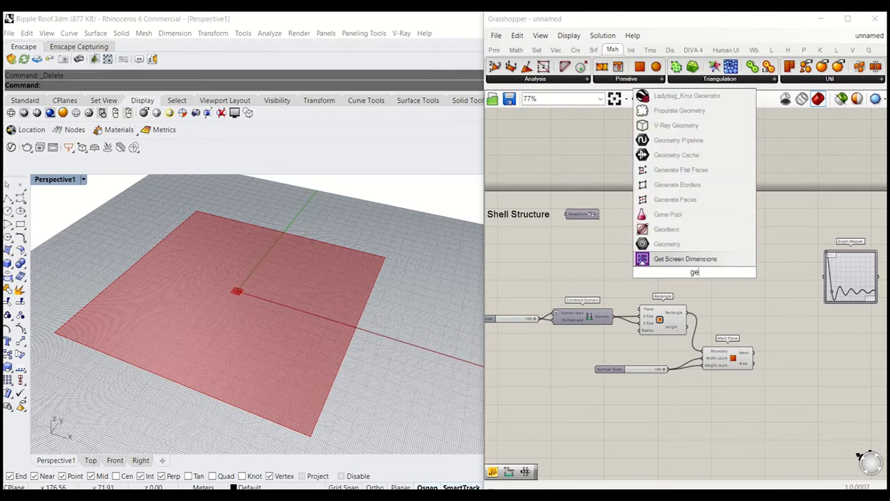
pyautogui.write('pop')
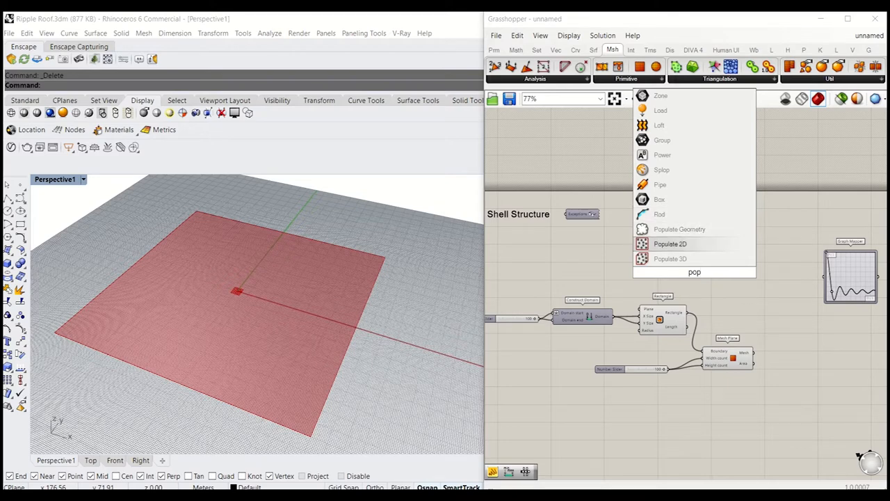
pyautogui.click(671, 244)
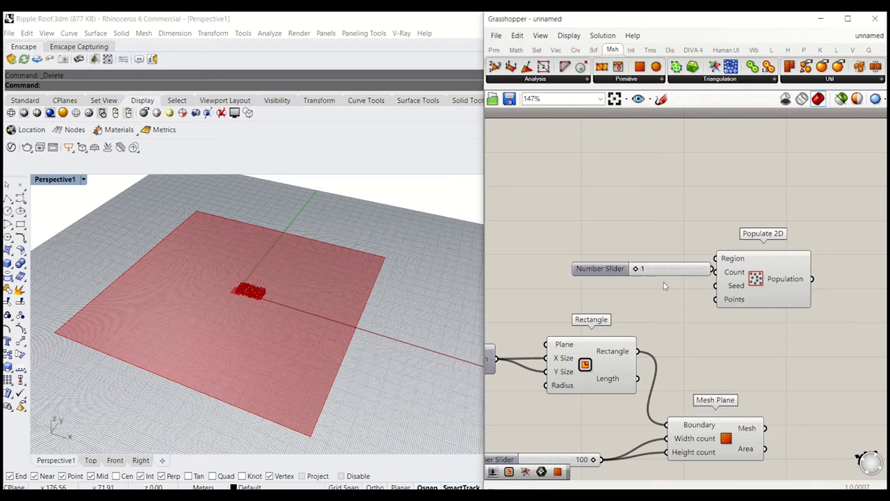
# Add sliders for Count (10) and Seed, dragging the seed to move the random point.
pyautogui.click(601, 267)
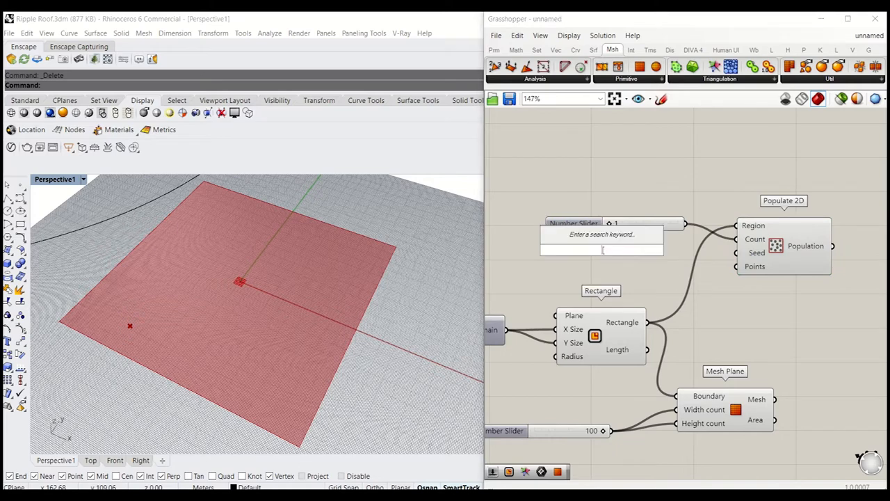
pyautogui.write('10')
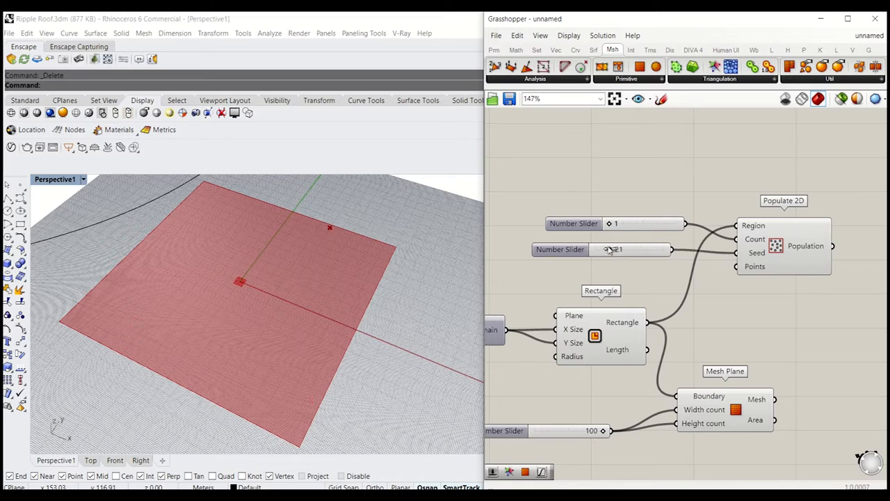
pyautogui.moveTo(612, 249); pyautogui.dragTo(626, 249)
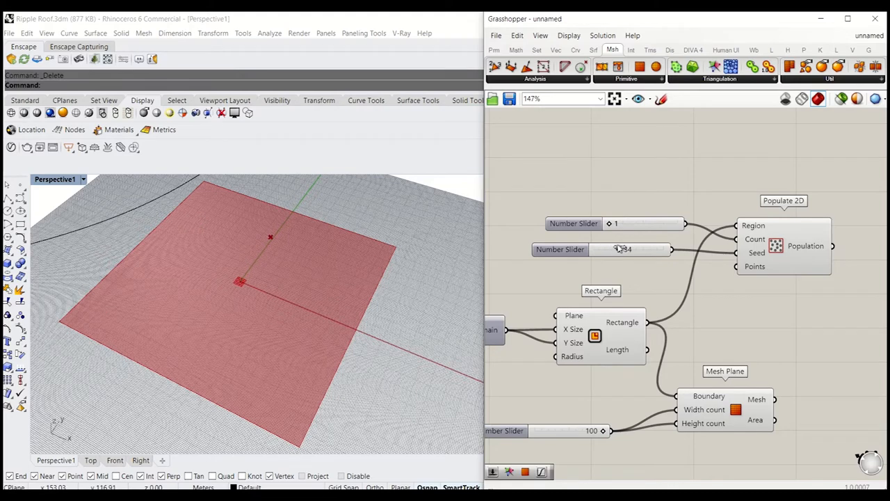
pyautogui.moveTo(623, 249); pyautogui.dragTo(637, 249)
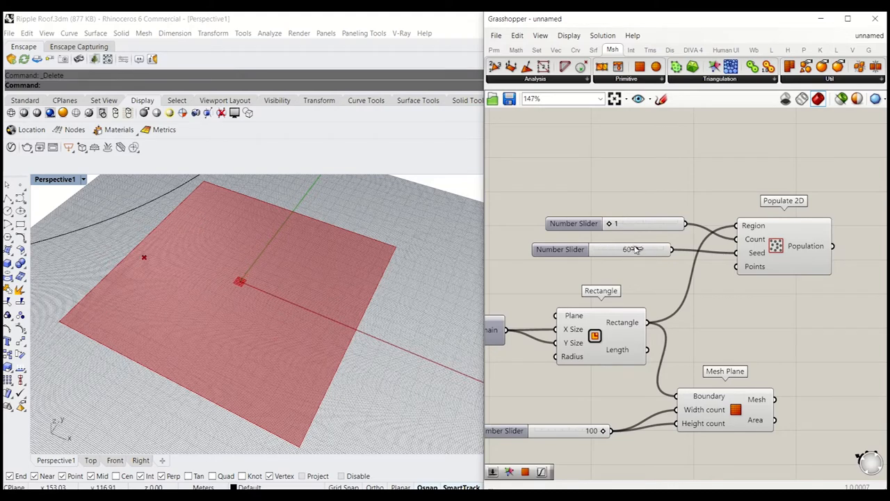
pyautogui.moveTo(635, 251); pyautogui.dragTo(629, 250)
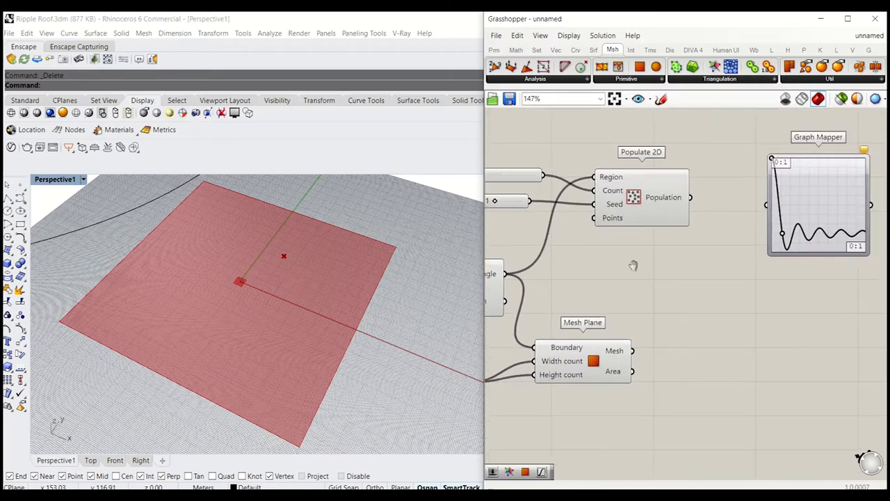
# Set the Graph Mapper's X domain to run from 0 to 150 in the Graph Editor.
pyautogui.scroll(-3)
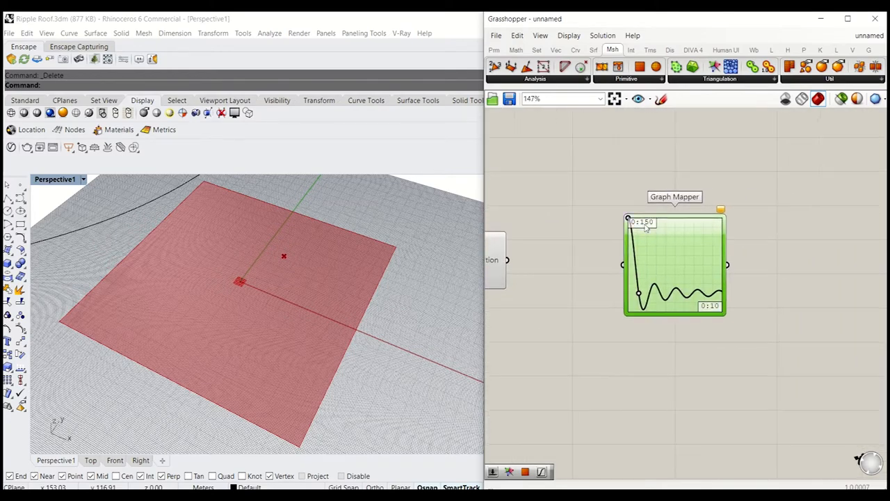
pyautogui.doubleClick(673, 263)
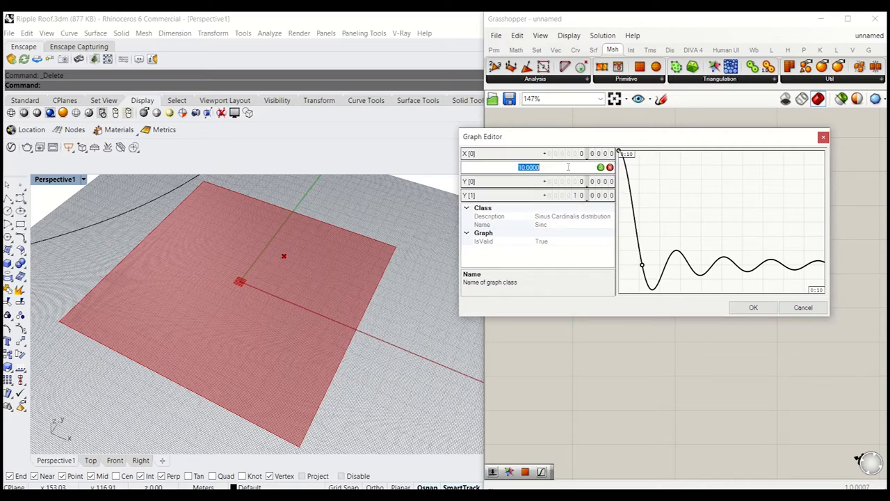
pyautogui.write('150')
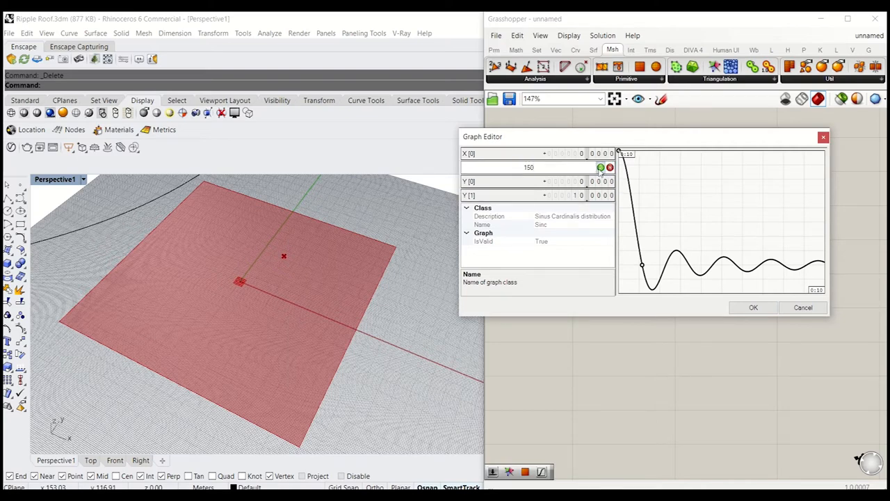
pyautogui.click(753, 307)
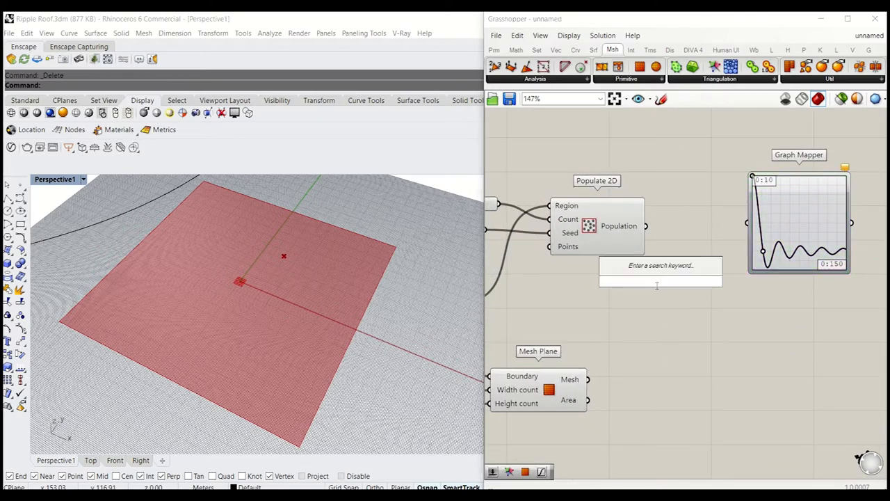
# Add a Distance component and a Mesh Edges component reading the Mesh Plane's mesh.
pyautogui.write('distan')
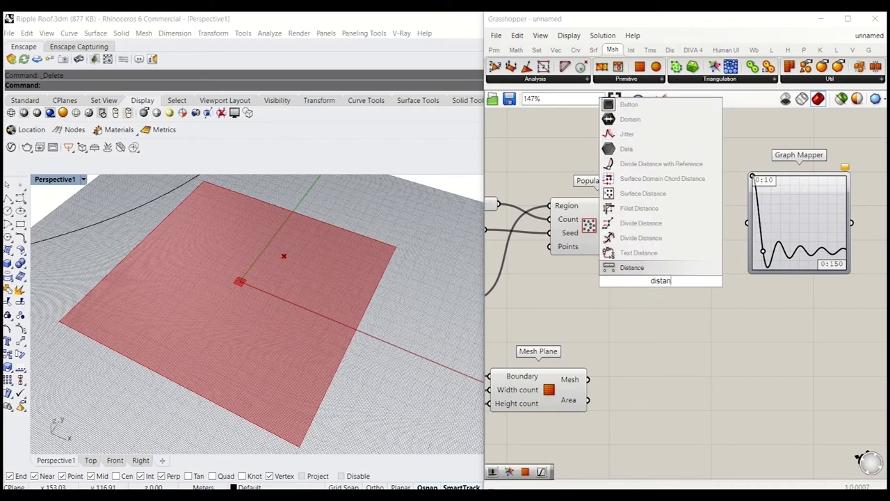
pyautogui.click(632, 267)
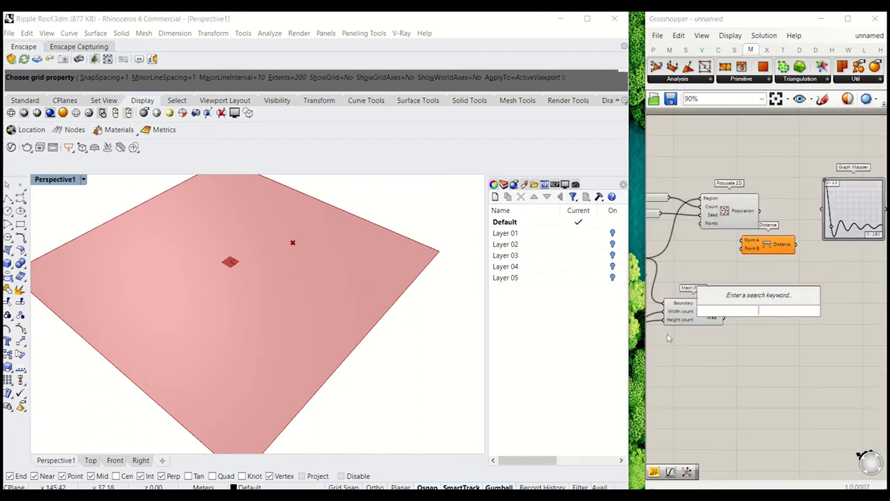
pyautogui.write('m')
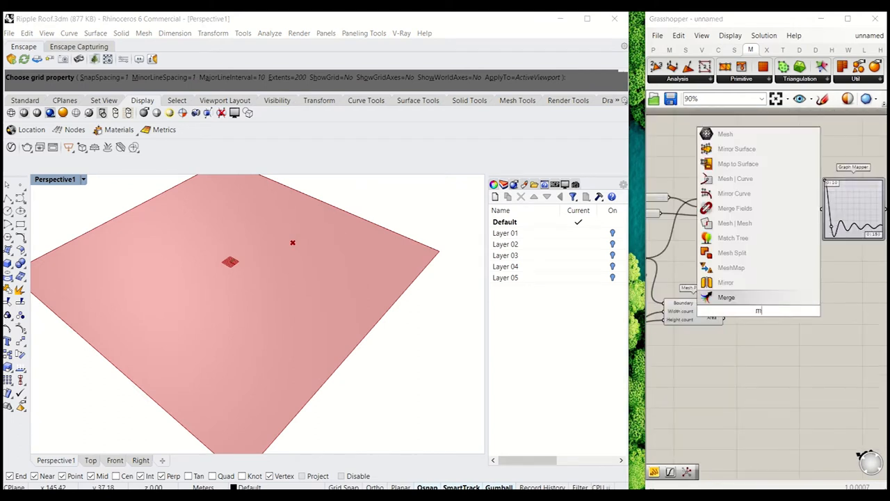
pyautogui.write('d')
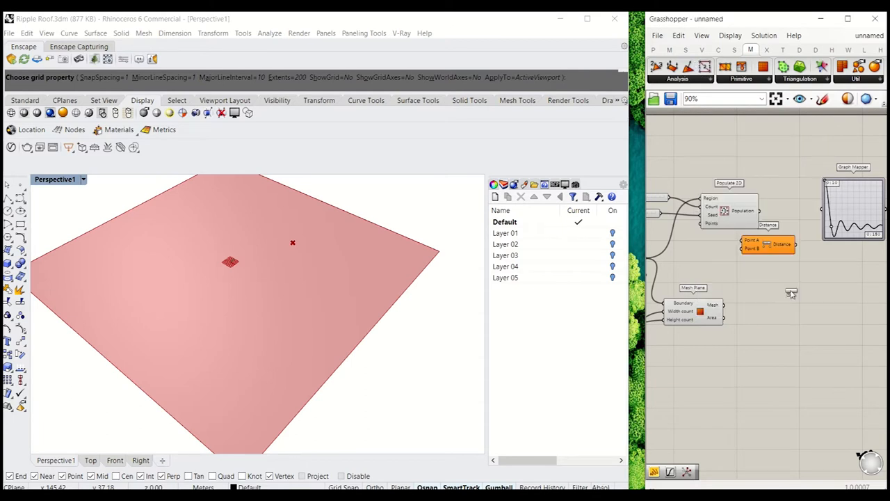
pyautogui.scroll(-3)
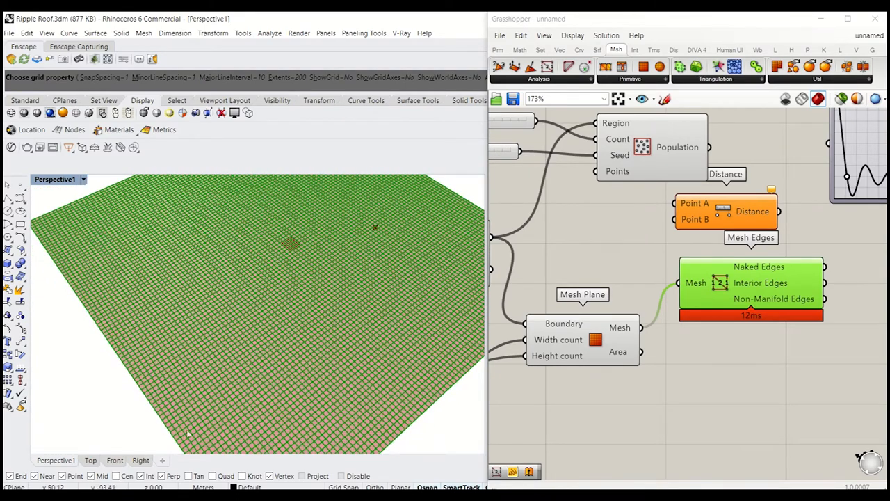
# Add Deconstruct Mesh on the Mesh Plane and feed its vertices into Distance point B.
pyautogui.moveTo(751, 281); pyautogui.dragTo(754, 424)
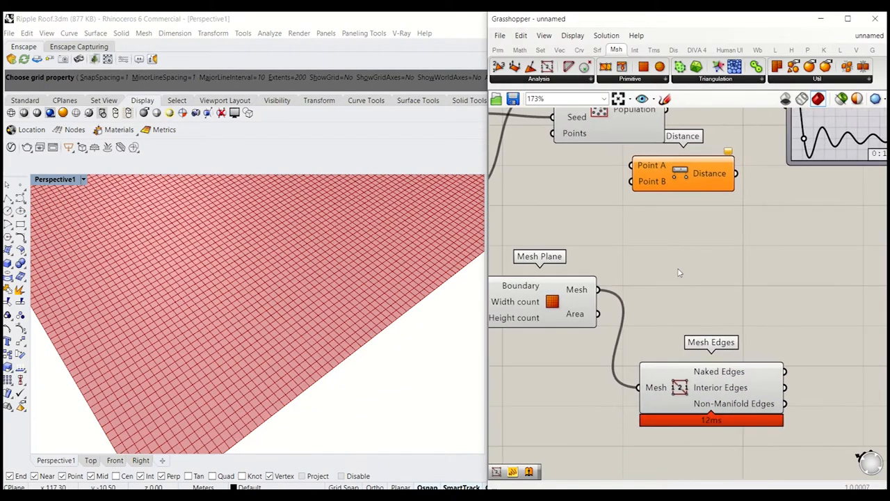
pyautogui.doubleClick(678, 295)
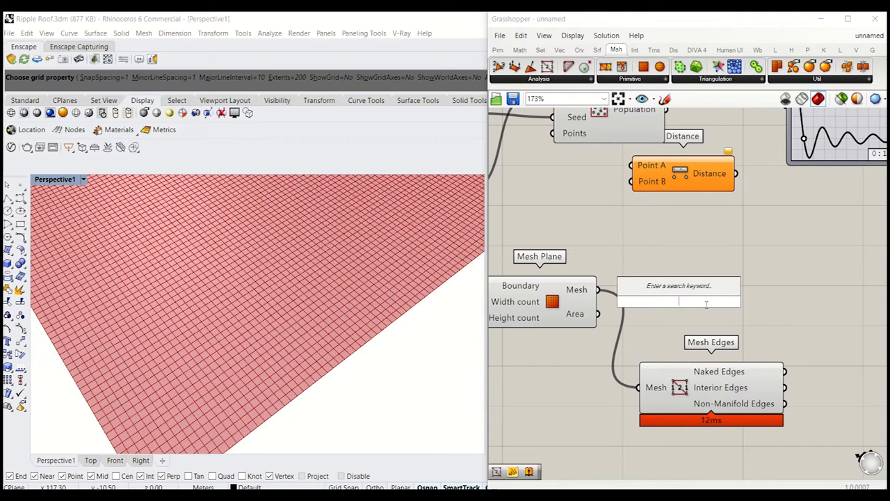
pyautogui.write('deconstruct mesh')
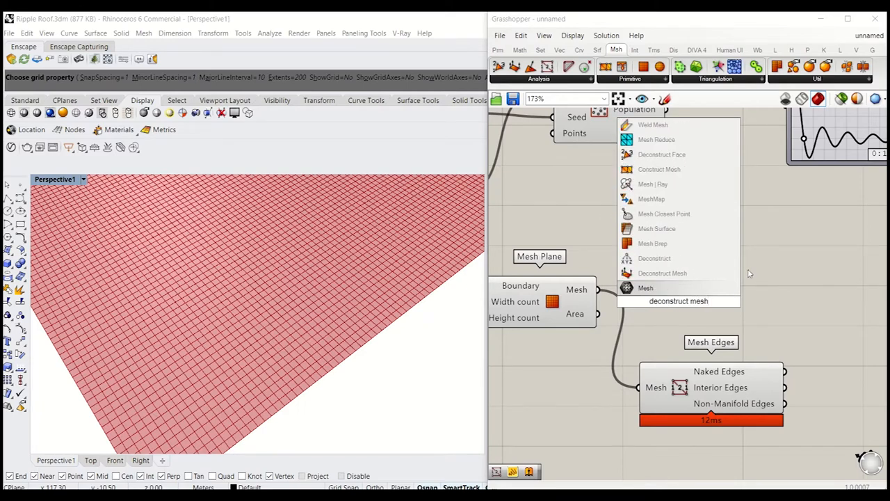
pyautogui.click(645, 287)
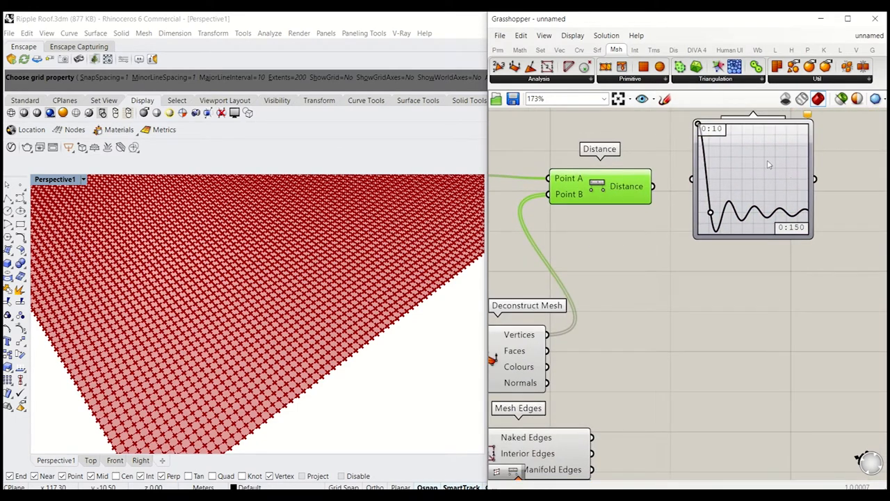
pyautogui.click(751, 178)
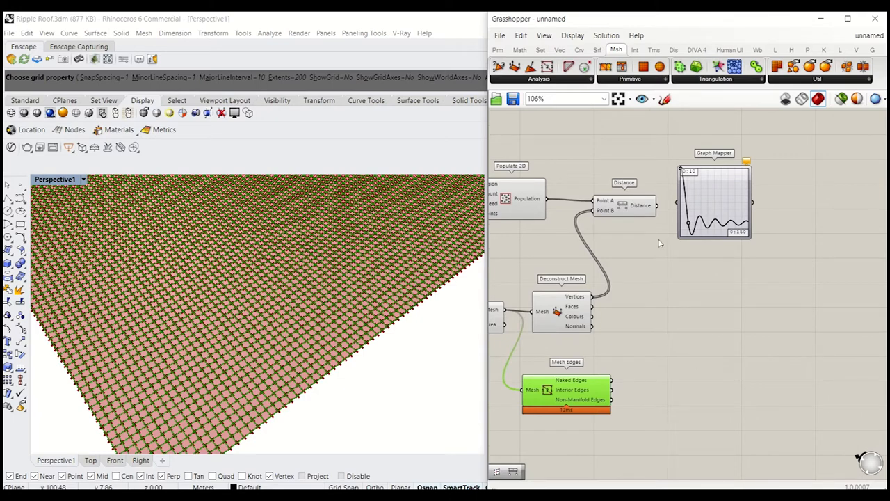
pyautogui.click(623, 206)
pyautogui.write('ad')
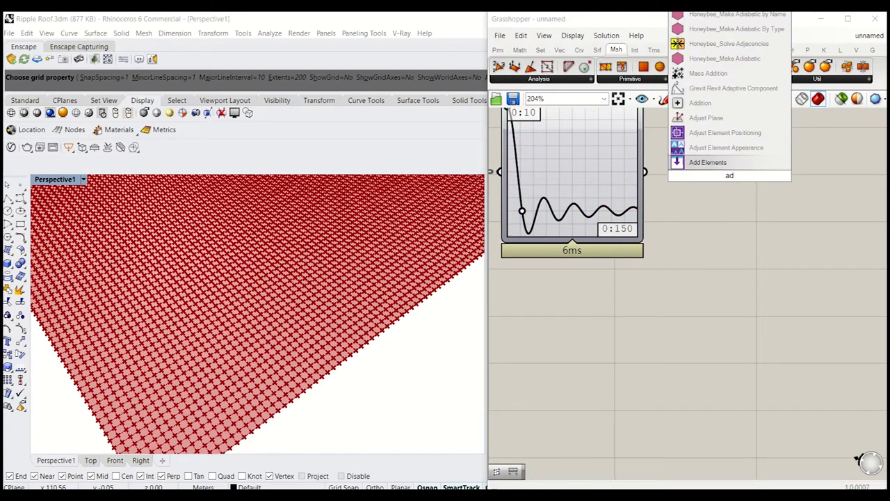
pyautogui.moveTo(708, 73)
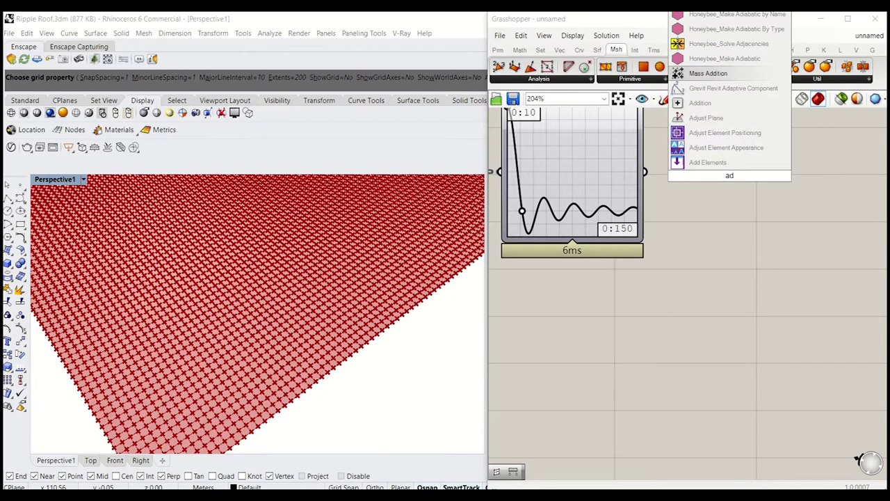
# Place a Mass Addition component summing the graph-mapped distances per vertex.
pyautogui.click(708, 72)
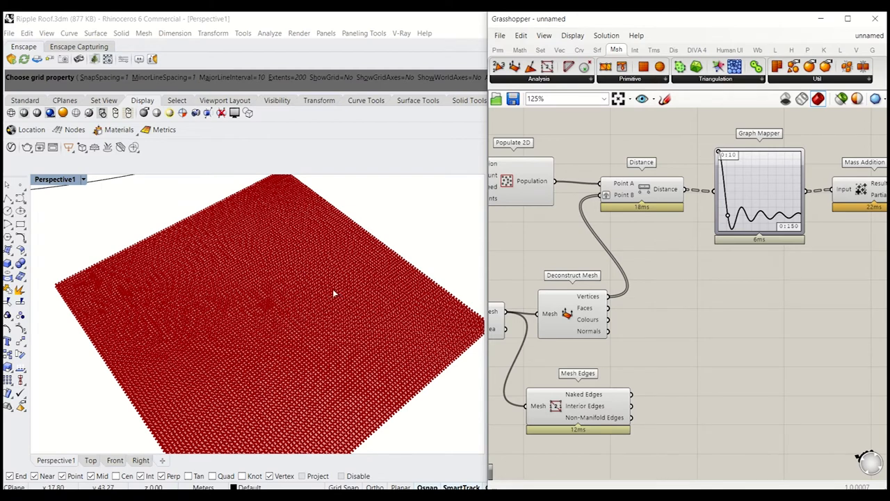
pyautogui.moveTo(336, 295)
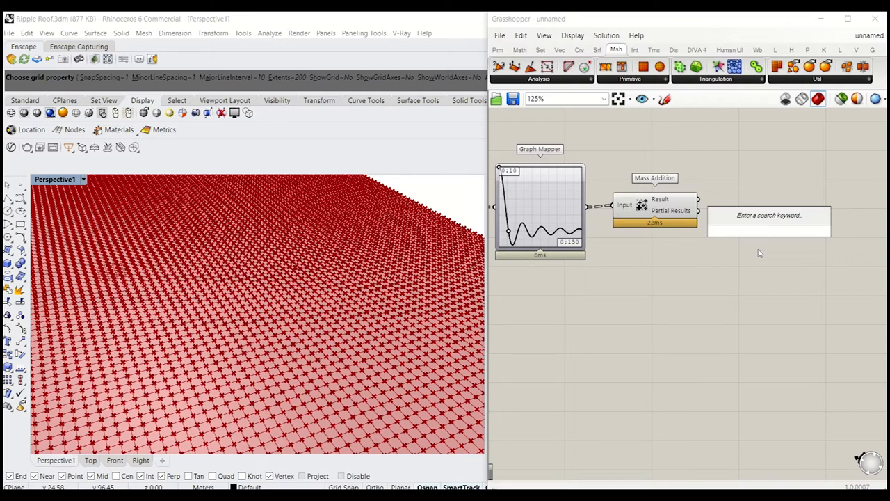
# Move the grid points along Unit Z by the summed values, grafting the Mass Addition result.
pyautogui.write('const')
pyautogui.write('move')
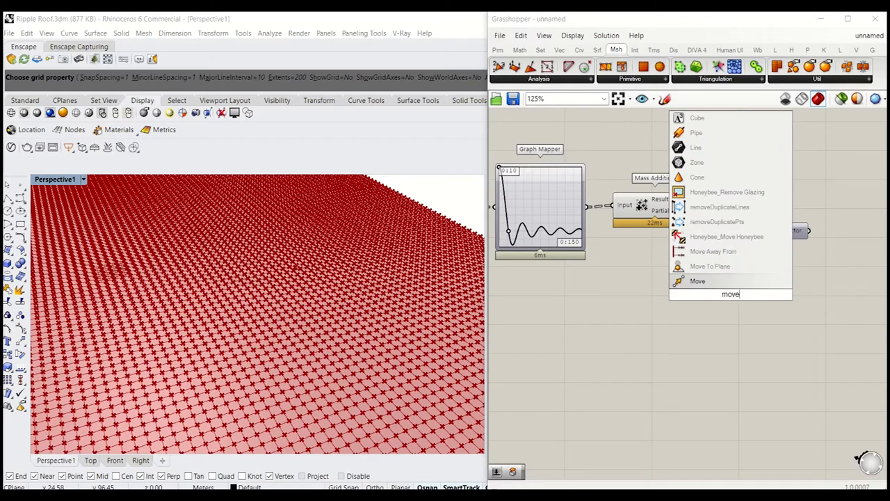
pyautogui.click(696, 281)
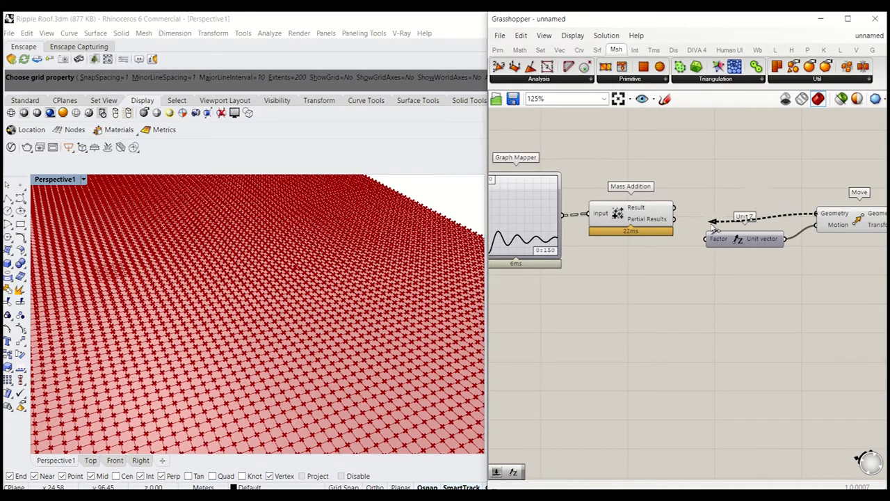
pyautogui.scroll(-3)
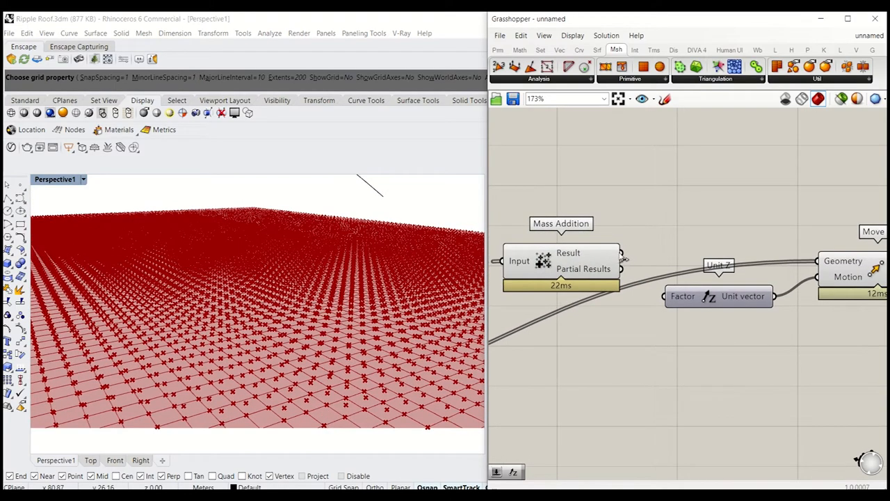
pyautogui.rightClick(619, 253)
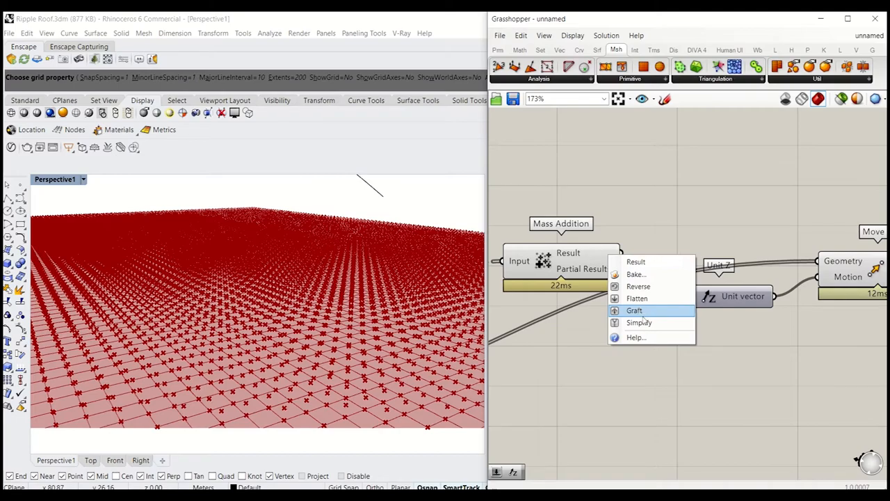
pyautogui.click(634, 310)
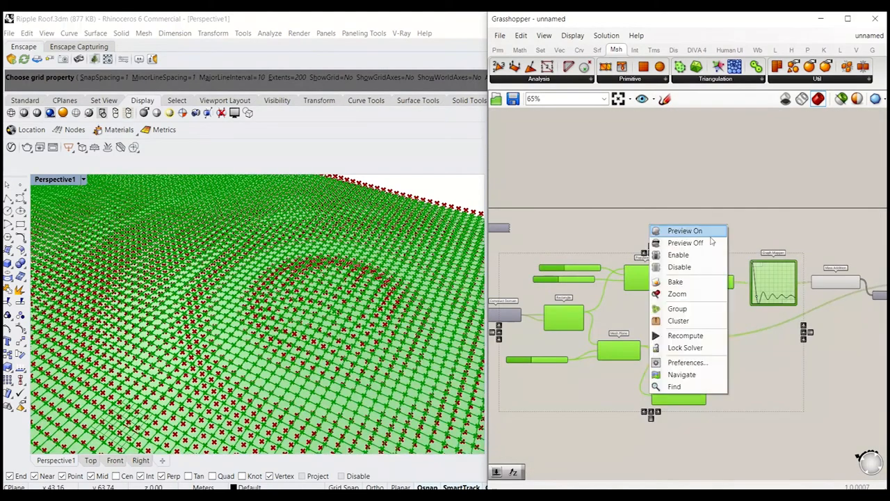
# Turn Preview Off for intermediate components and place Construct Mesh beside Move.
pyautogui.click(685, 231)
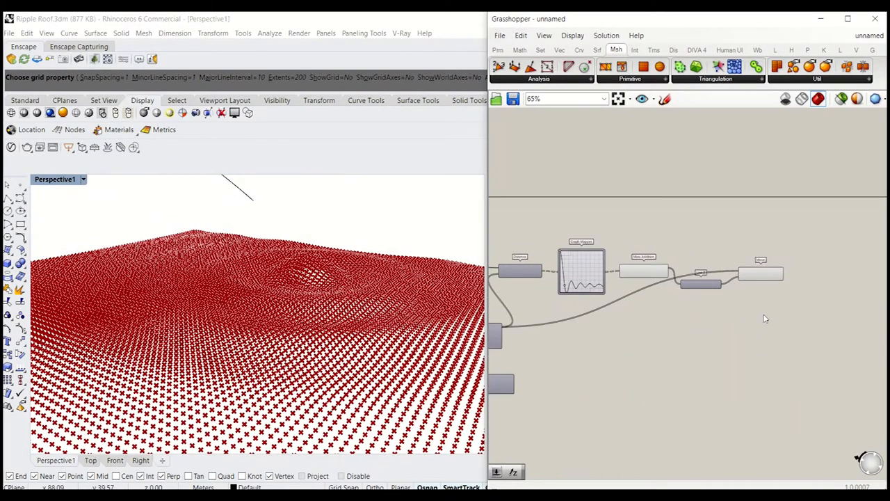
pyautogui.write('m')
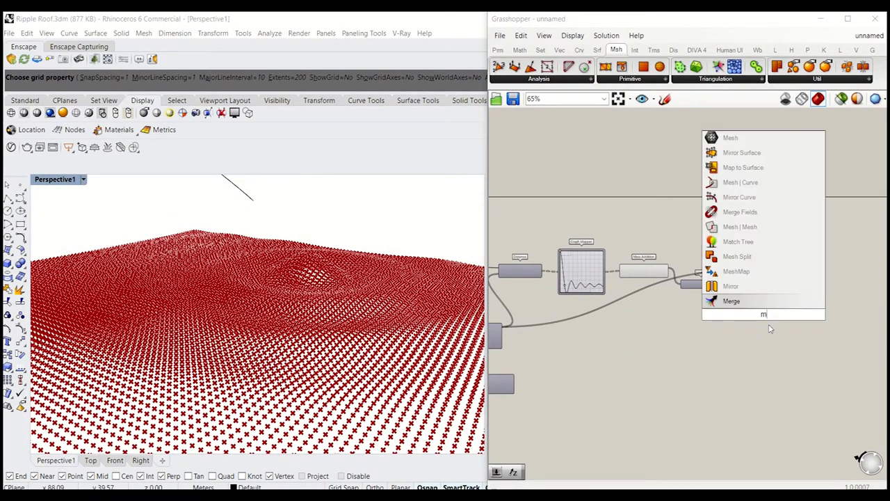
pyautogui.write('o')
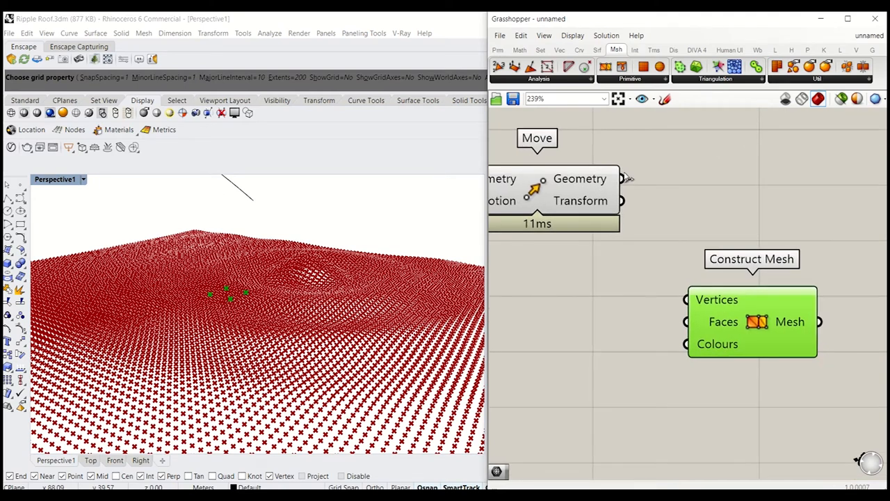
pyautogui.scroll(-3)
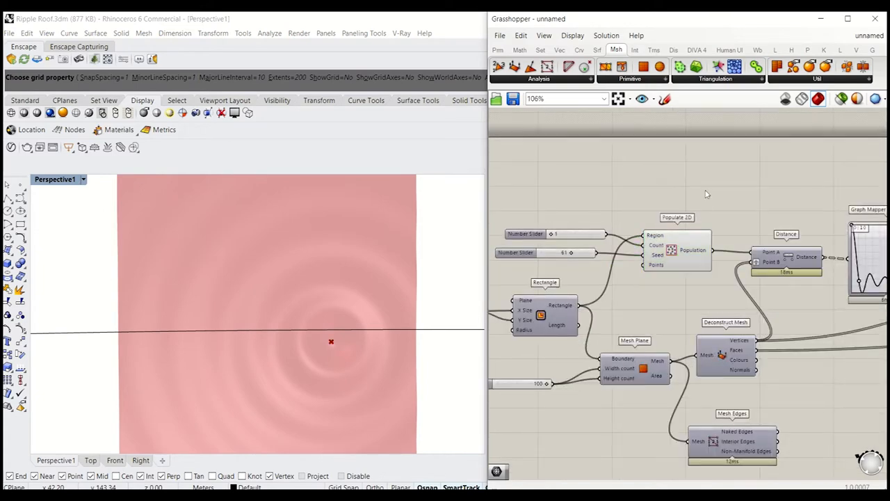
# Vary the Populate 2D Count slider from 1 up to 3 ripple centres and back to 1.
pyautogui.click(676, 249)
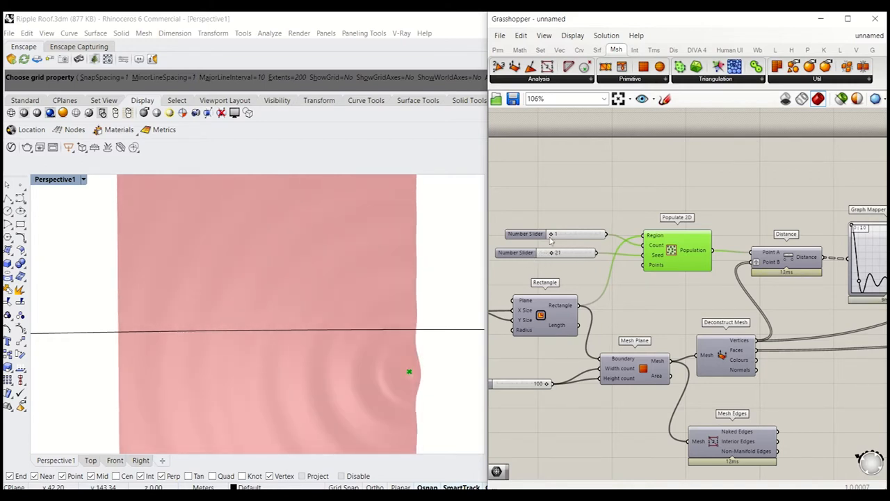
pyautogui.moveTo(553, 233); pyautogui.dragTo(573, 234)
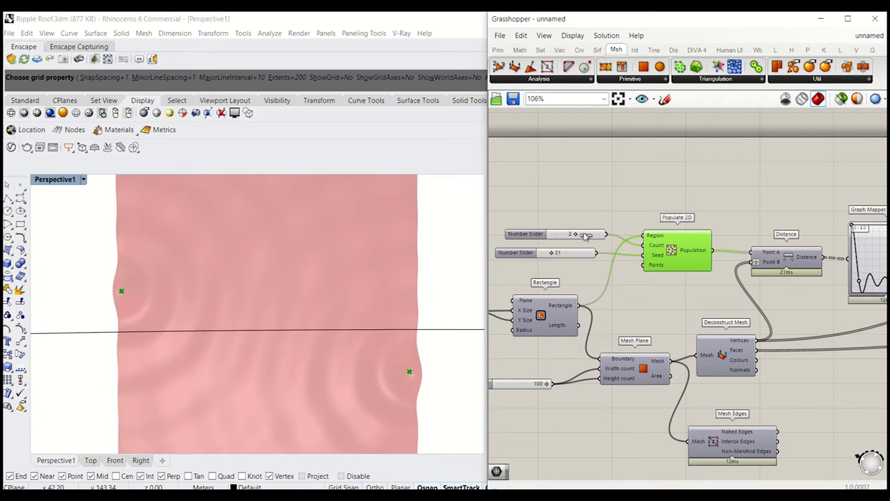
pyautogui.moveTo(570, 233); pyautogui.dragTo(596, 234)
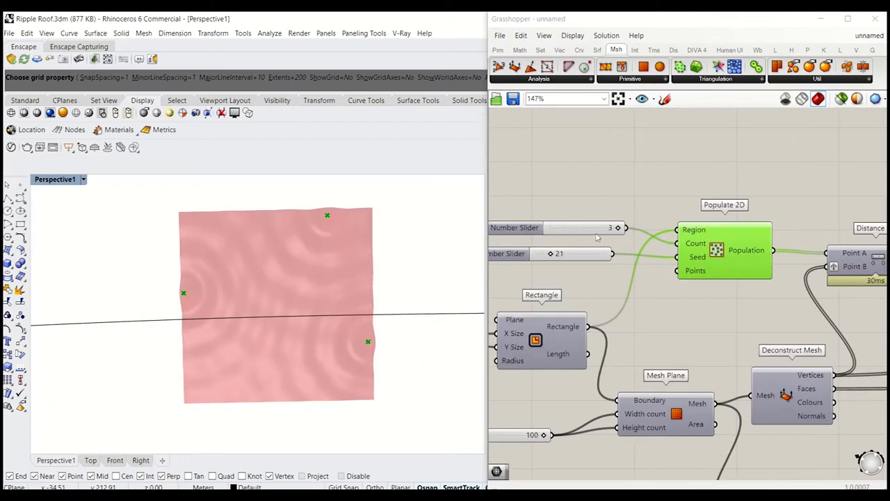
pyautogui.moveTo(609, 228); pyautogui.dragTo(573, 228)
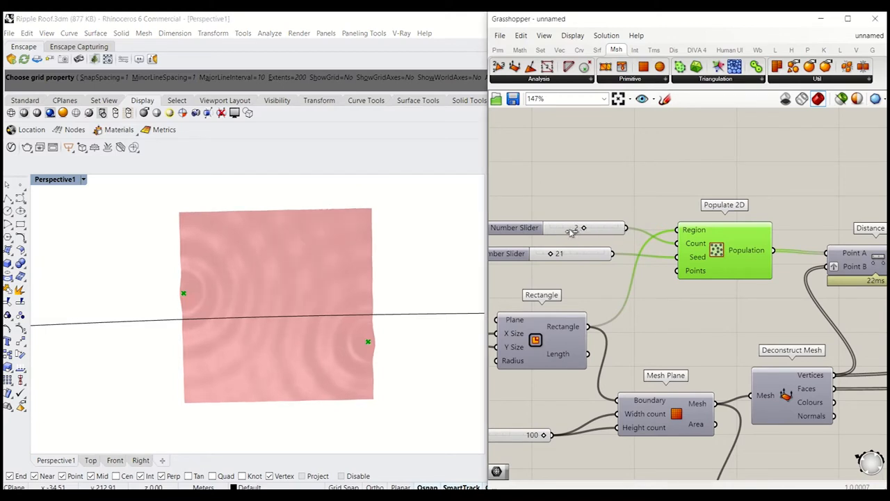
pyautogui.moveTo(584, 228); pyautogui.dragTo(554, 228)
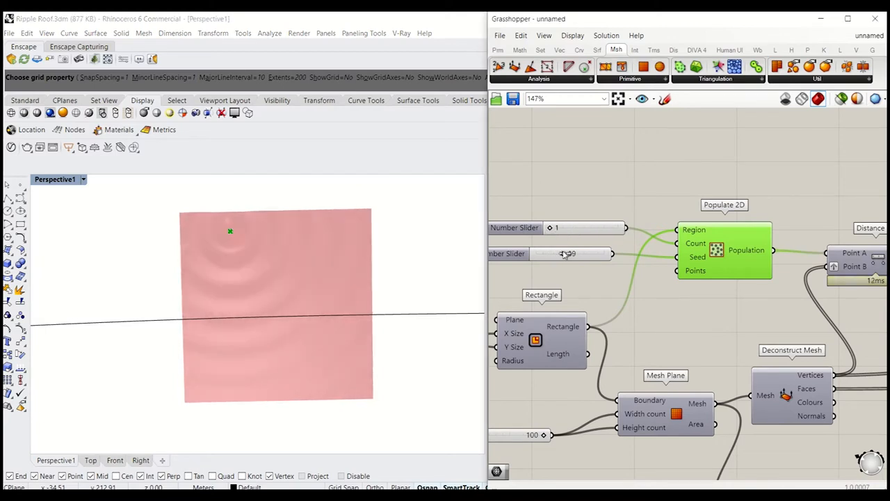
# Adjust the Seed slider to reposition the single ripple centre near the middle.
pyautogui.moveTo(570, 253); pyautogui.dragTo(575, 253)
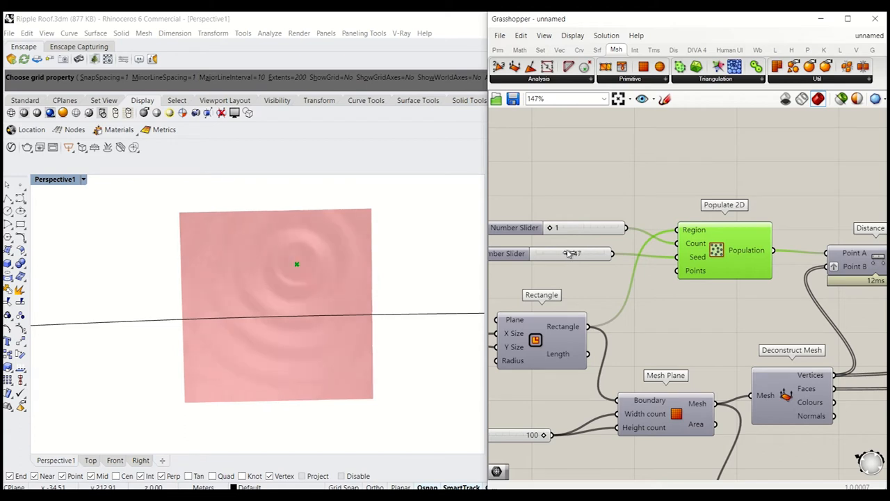
pyautogui.moveTo(571, 253); pyautogui.dragTo(582, 253)
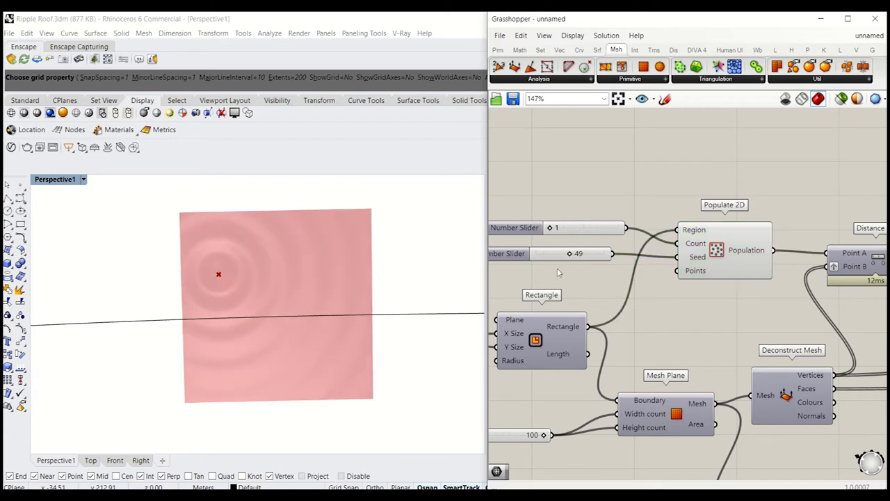
pyautogui.moveTo(568, 254); pyautogui.dragTo(578, 254)
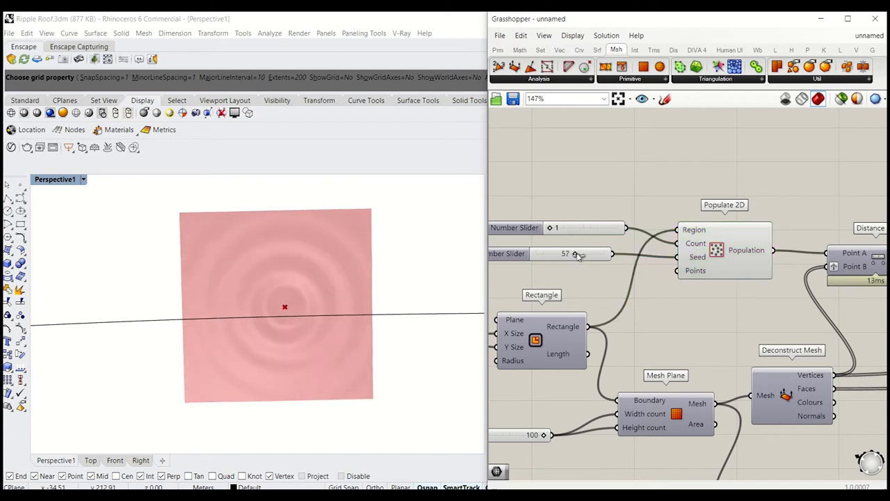
pyautogui.moveTo(582, 253); pyautogui.dragTo(563, 253)
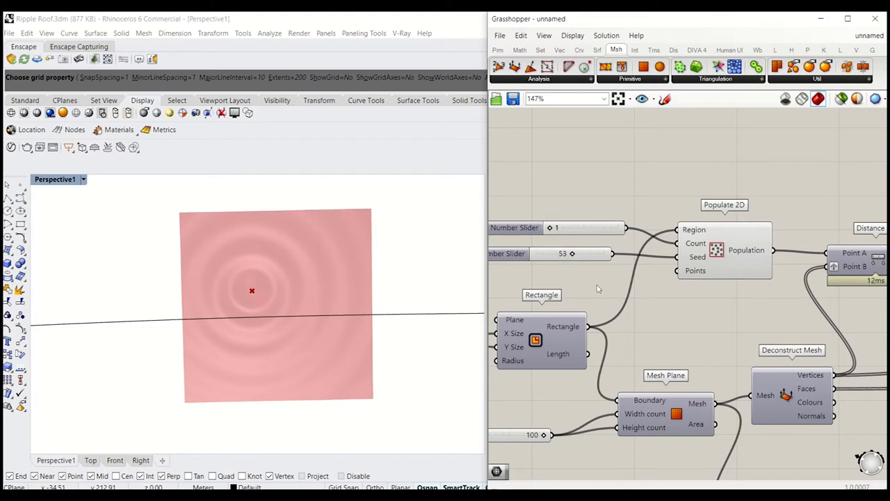
pyautogui.scroll(-3)
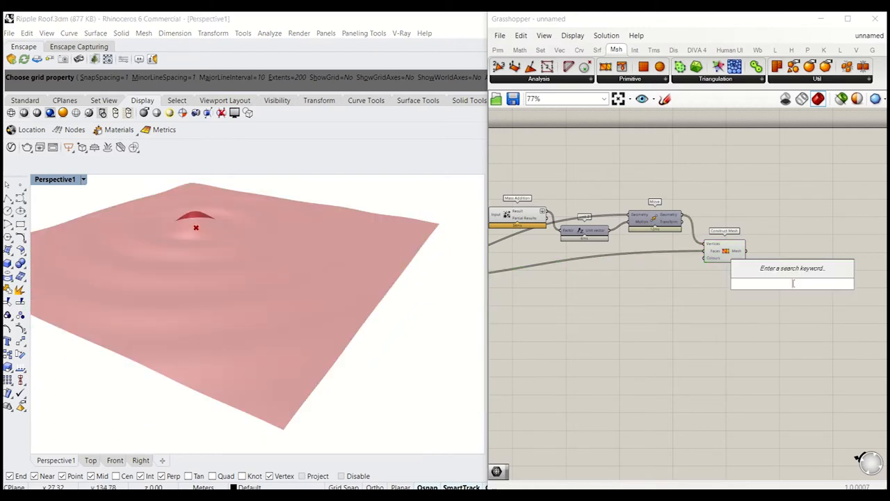
# Place a Gradient component and a Bounds component for colouring the mesh by height.
pyautogui.write('gra')
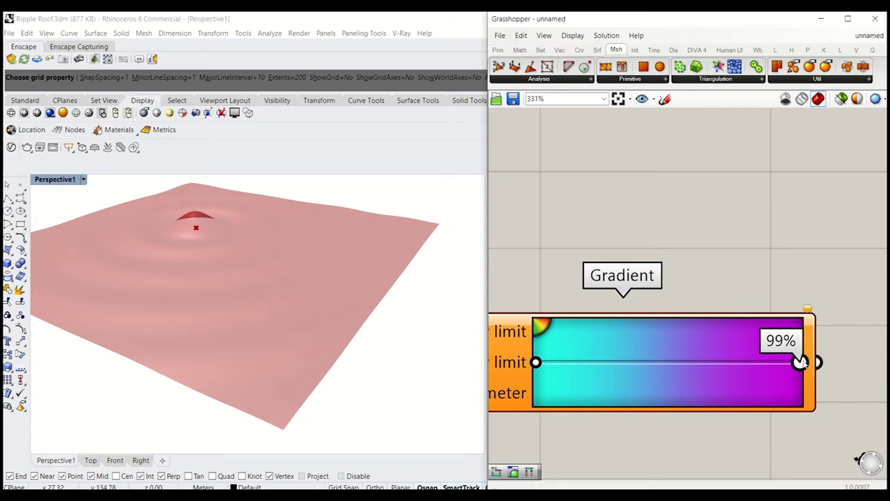
pyautogui.scroll(-3)
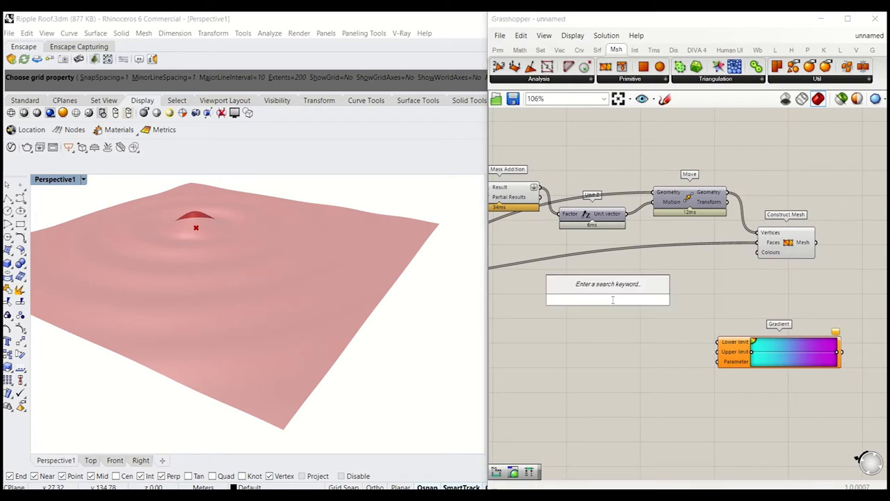
pyautogui.write('bound')
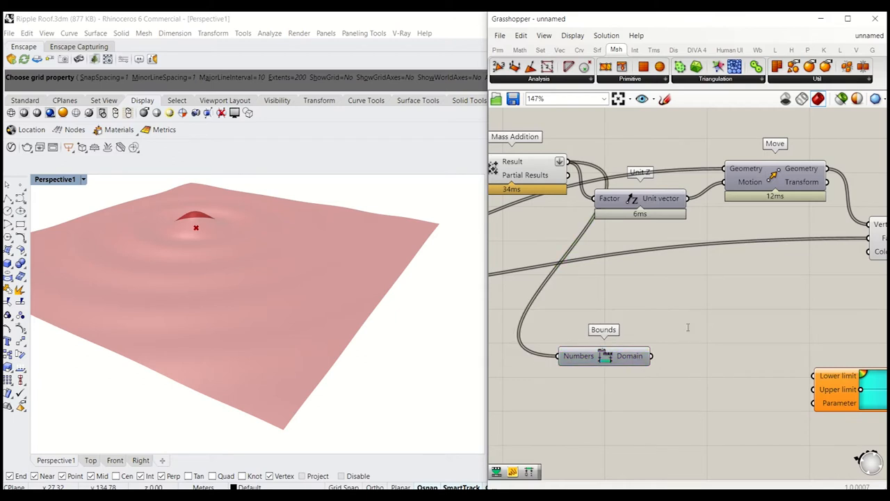
# Place Deconstruct Domain fed by Bounds to get the height start and end values.
pyautogui.write('dom')
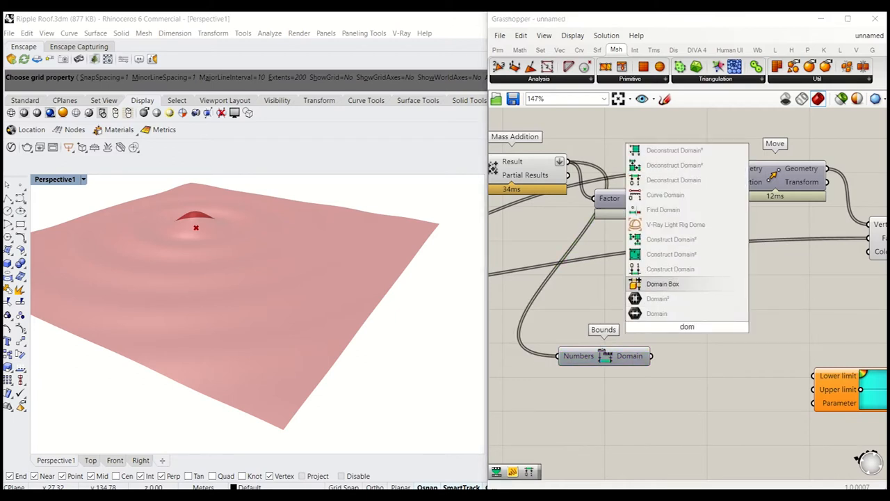
pyautogui.moveTo(673, 180)
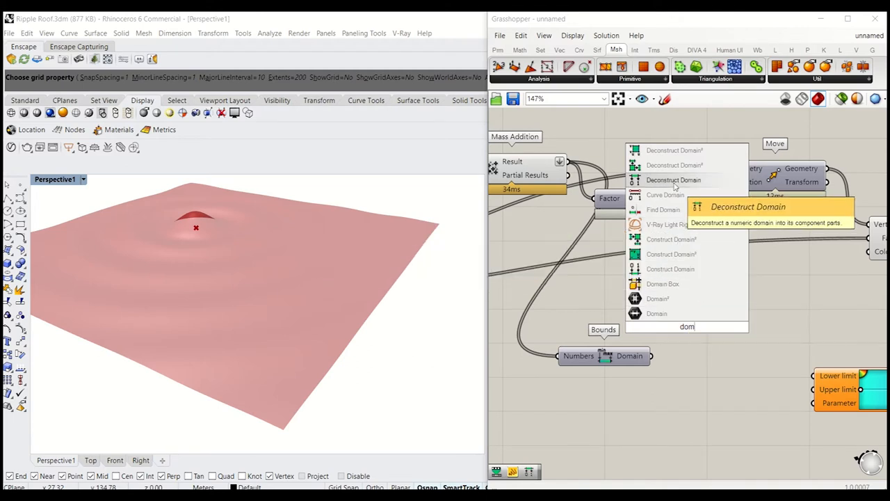
pyautogui.click(674, 179)
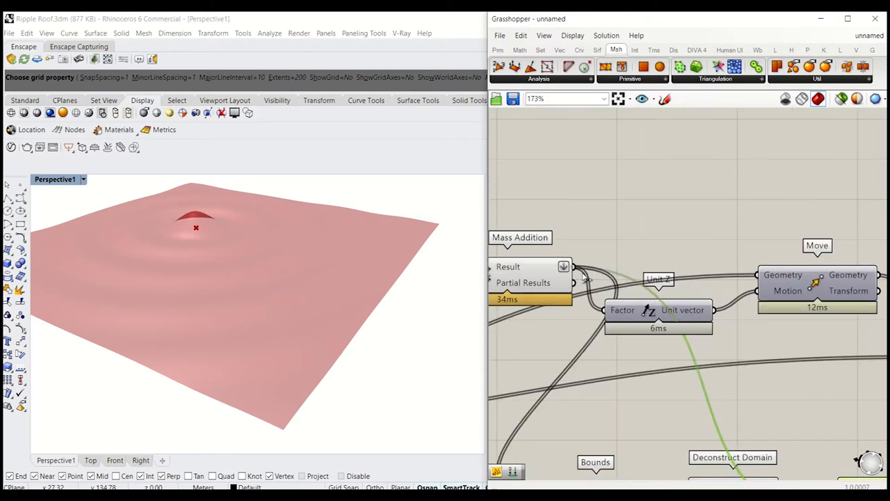
pyautogui.scroll(-3)
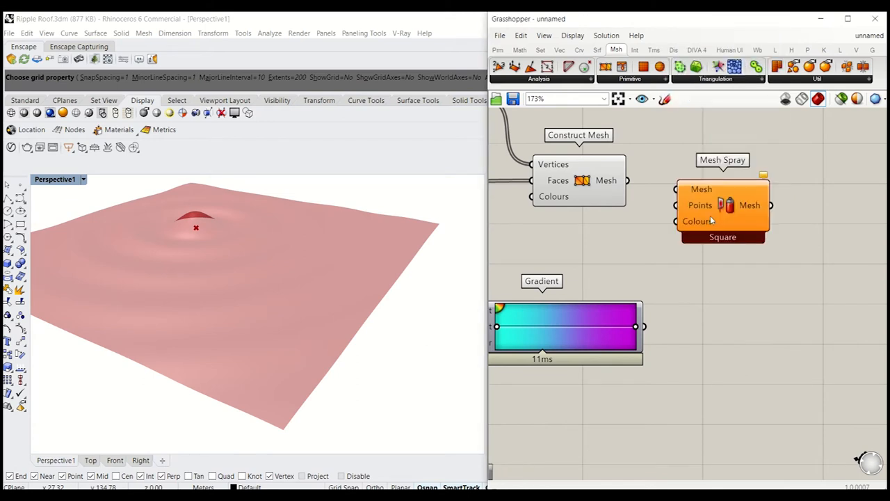
# Wire Construct Mesh into Mesh Spray, add Deconstruct Mesh points and feed Gradient colours.
pyautogui.moveTo(724, 211); pyautogui.dragTo(782, 237)
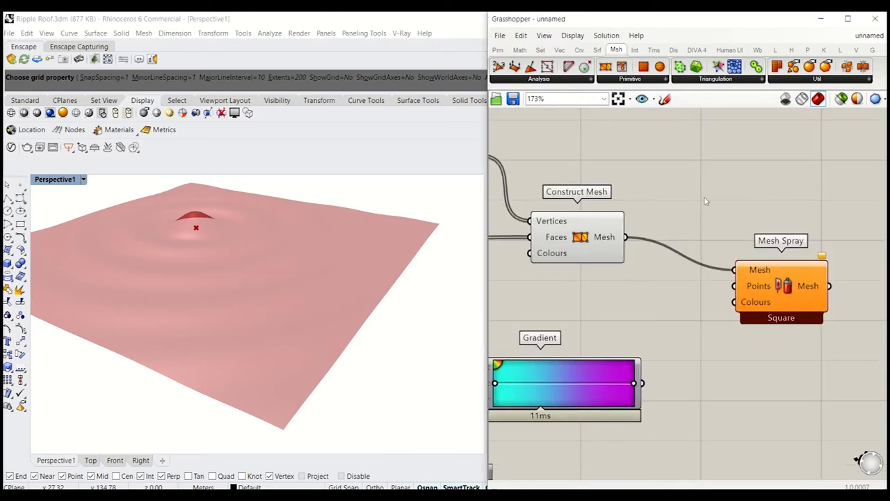
pyautogui.write('deconst')
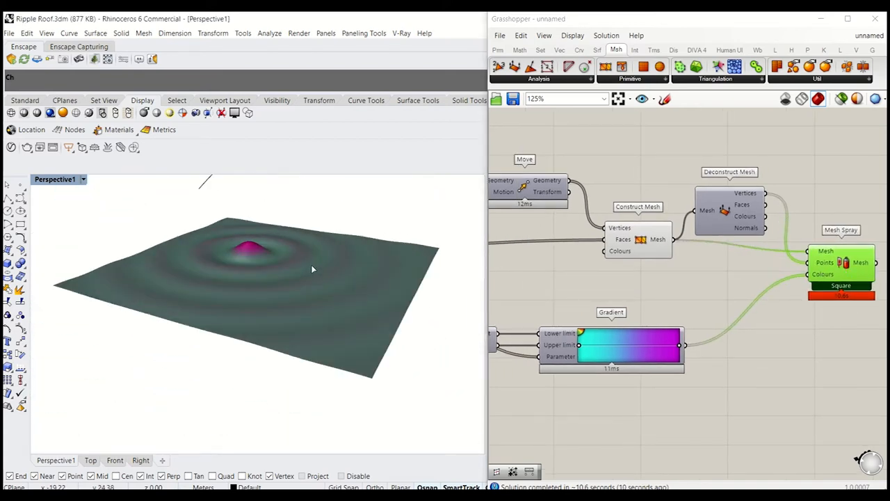
pyautogui.moveTo(311, 270); pyautogui.dragTo(292, 323)
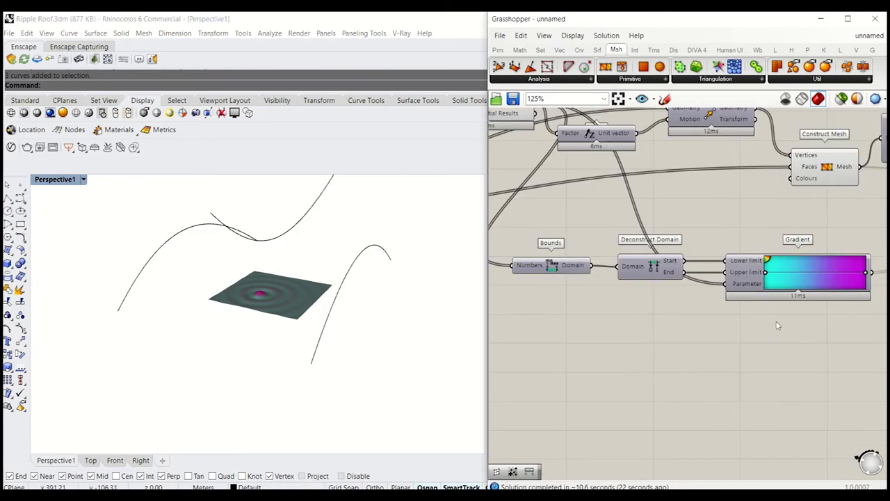
# Divide the three referenced roof curves with one Count slider and place a Loft component.
pyautogui.scroll(-3)
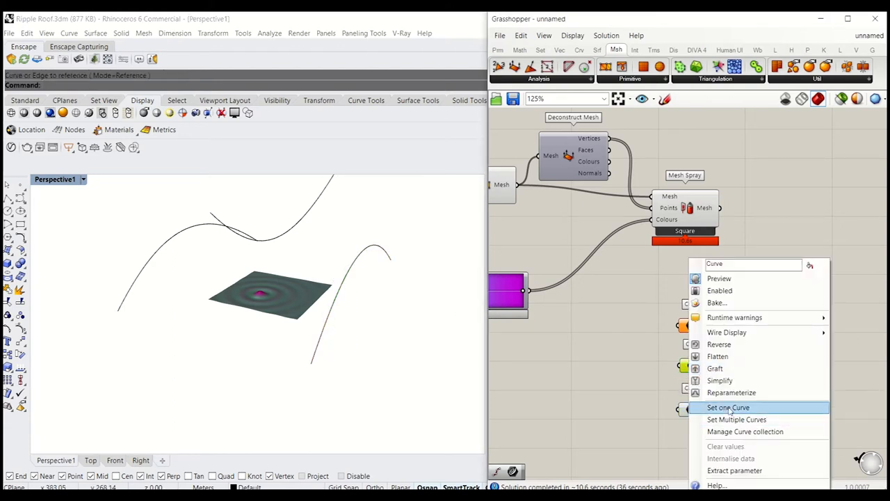
pyautogui.moveTo(729, 331)
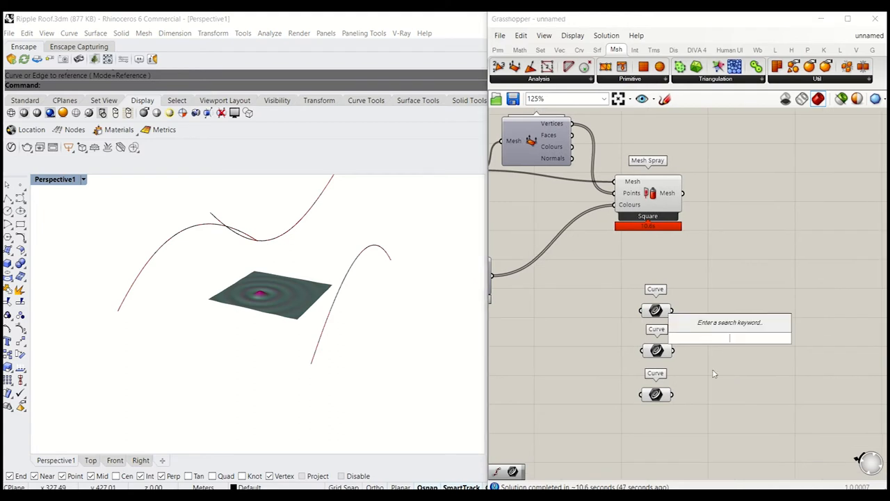
pyautogui.write('di')
pyautogui.write('loft')
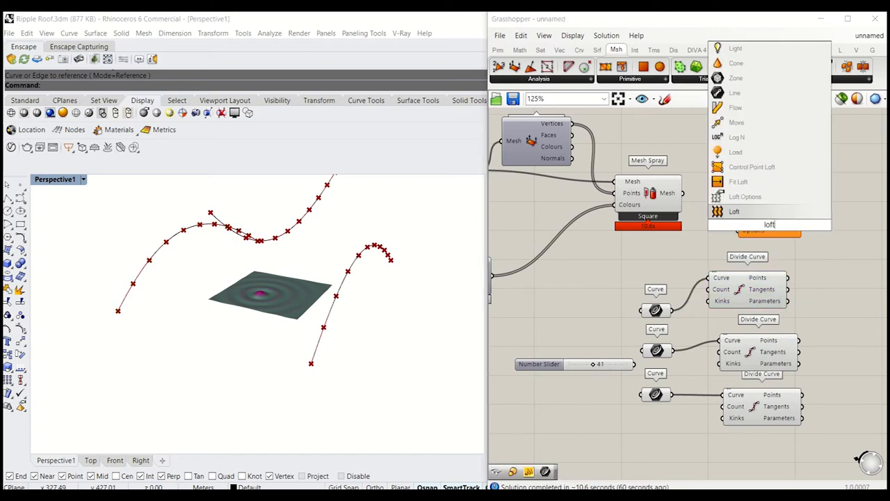
pyautogui.click(734, 212)
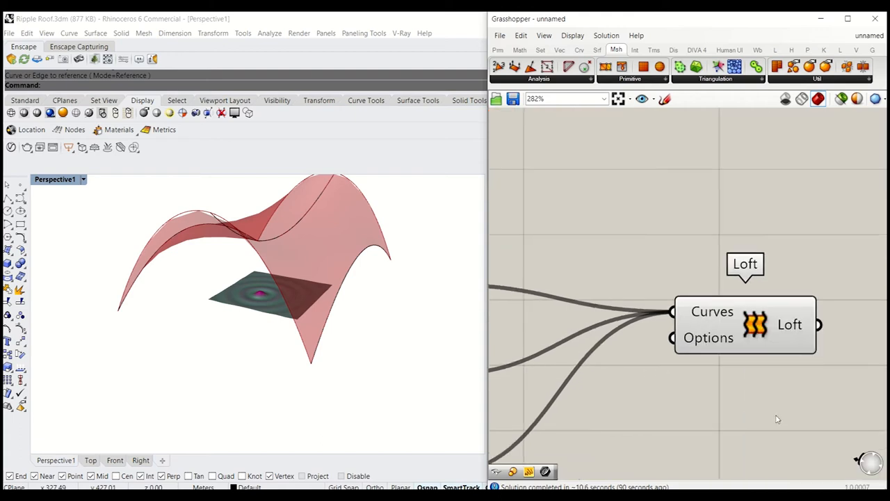
# Review the Loft options so the three curves form the shell roof surface.
pyautogui.rightClick(744, 324)
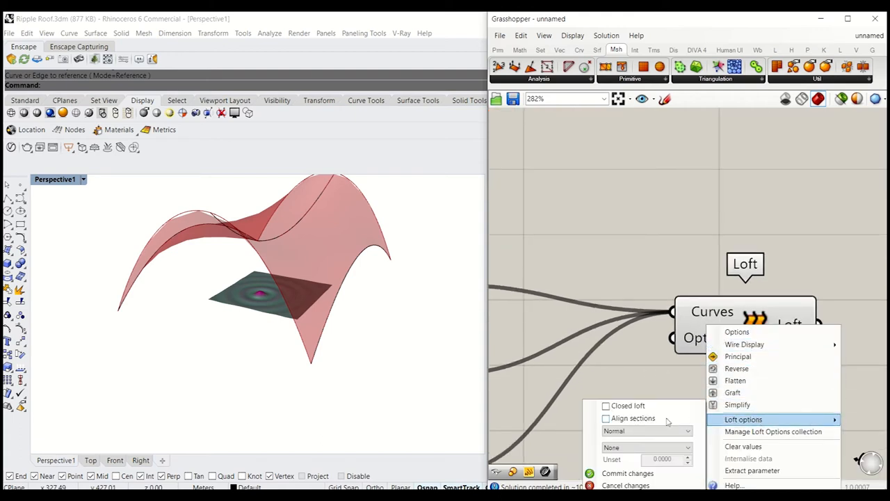
pyautogui.click(645, 448)
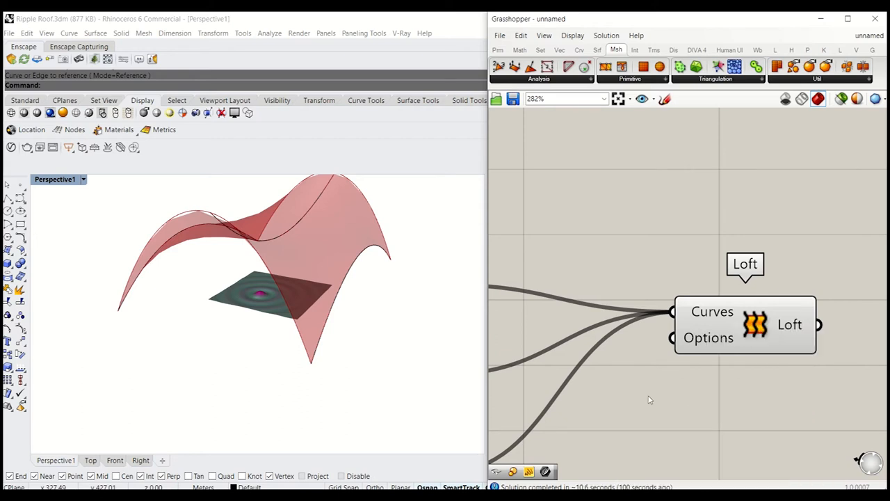
pyautogui.rightClick(745, 326)
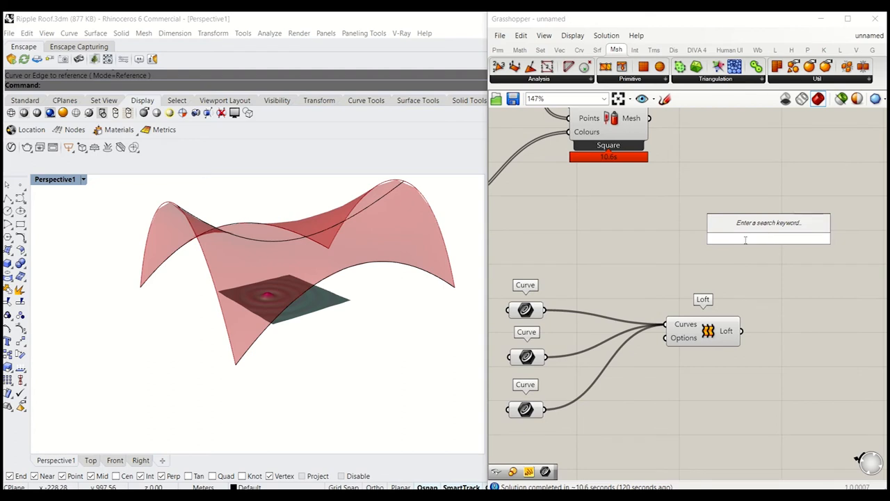
# Place Surface Morph taking the coloured mesh, a Box reference and the lofted roof surface.
pyautogui.write('mo')
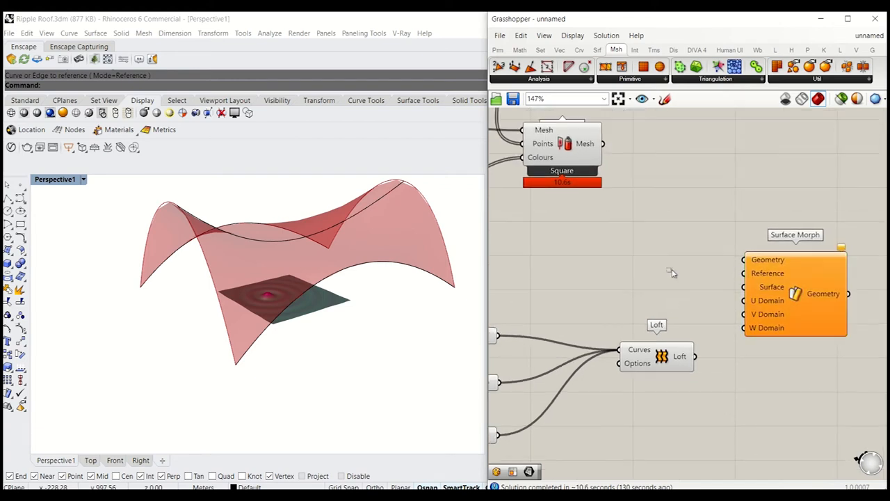
pyautogui.scroll(-3)
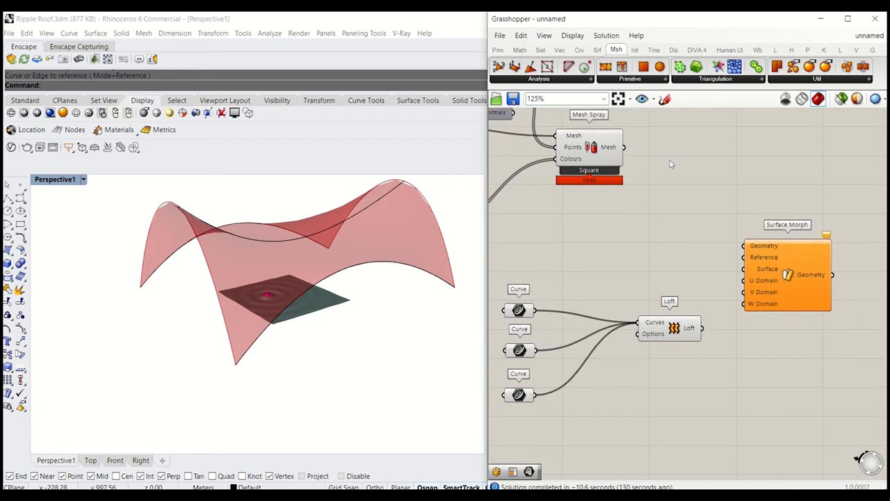
pyautogui.moveTo(633, 148)
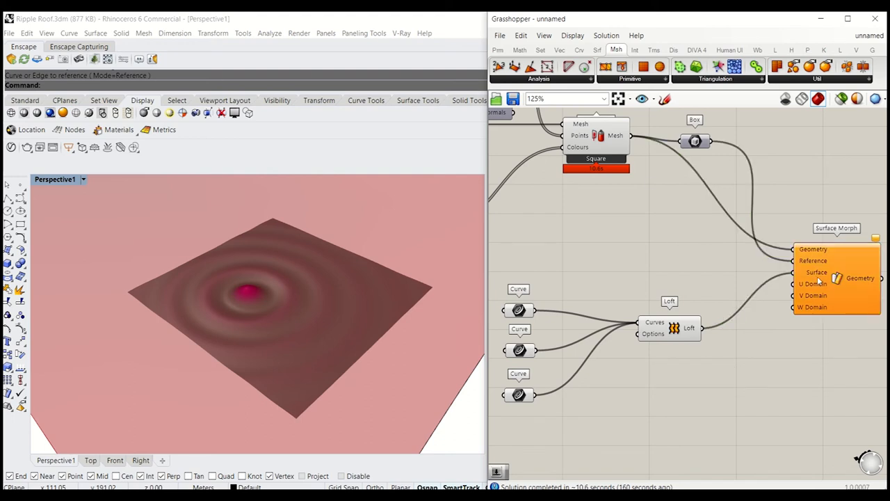
pyautogui.rightClick(816, 271)
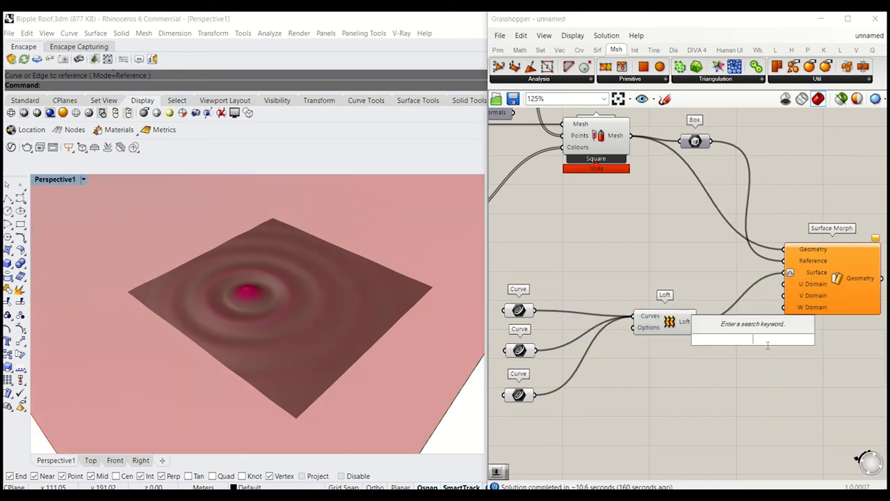
# Add a slider-driven Construct Domain feeding Surface Morph's U, V and W, and preview the morphed mesh.
pyautogui.write('domain')
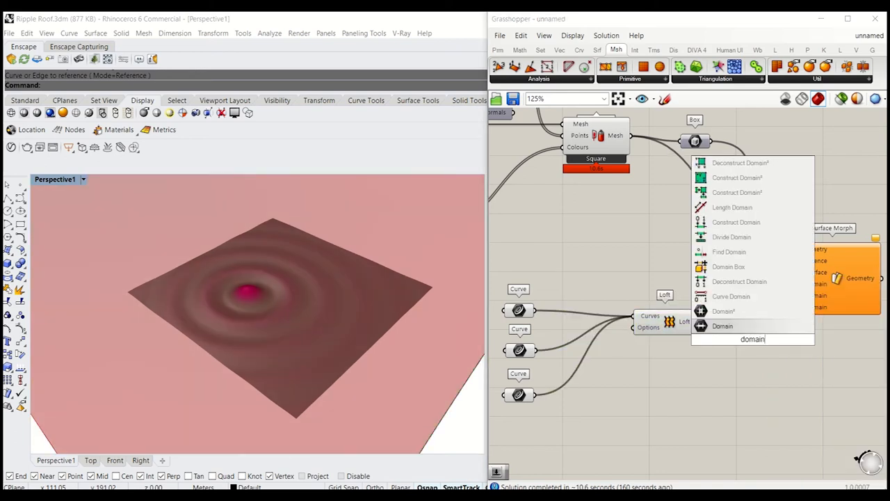
pyautogui.click(722, 325)
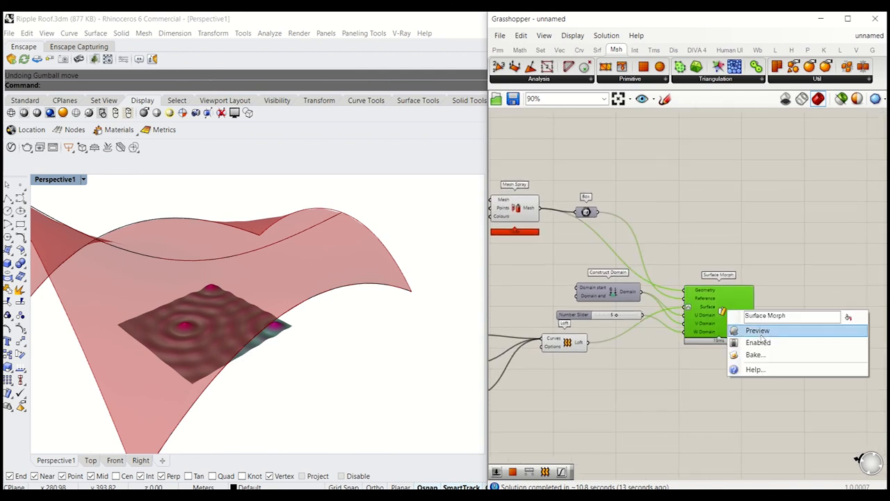
pyautogui.click(756, 330)
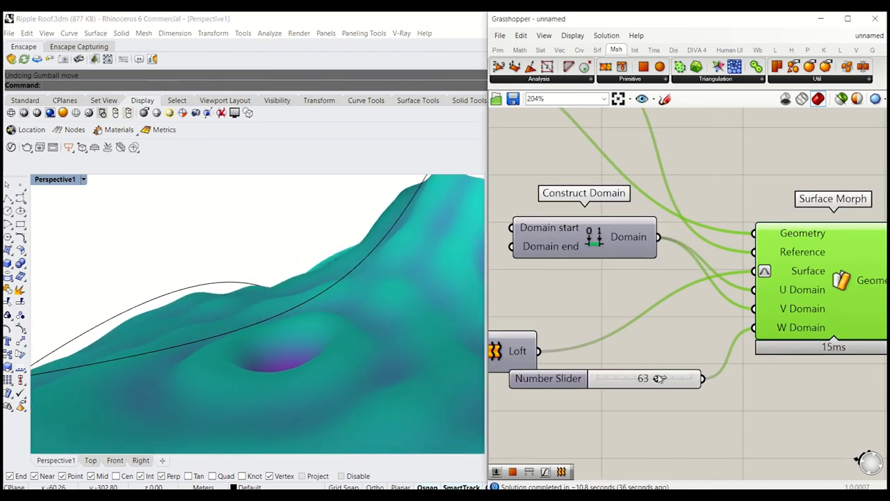
# Lower the domain slider so the coloured ripple mesh drapes the whole roof shell.
pyautogui.moveTo(659, 378); pyautogui.dragTo(620, 378)
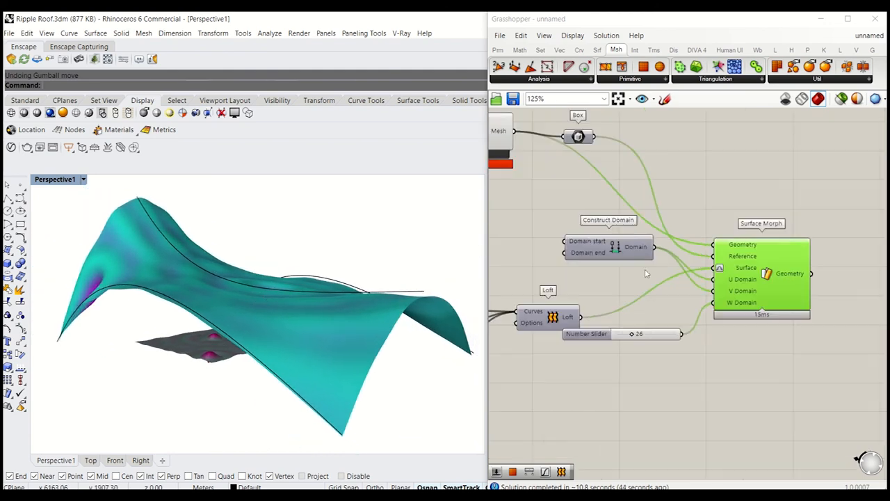
pyautogui.scroll(-3)
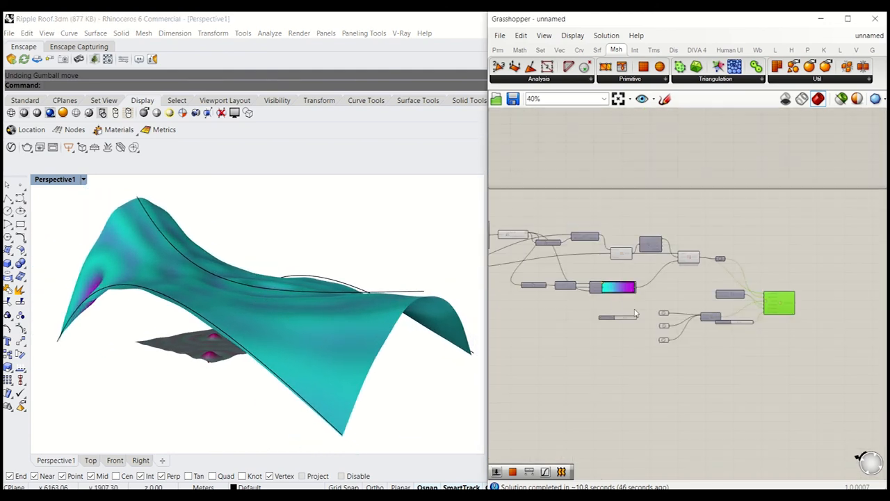